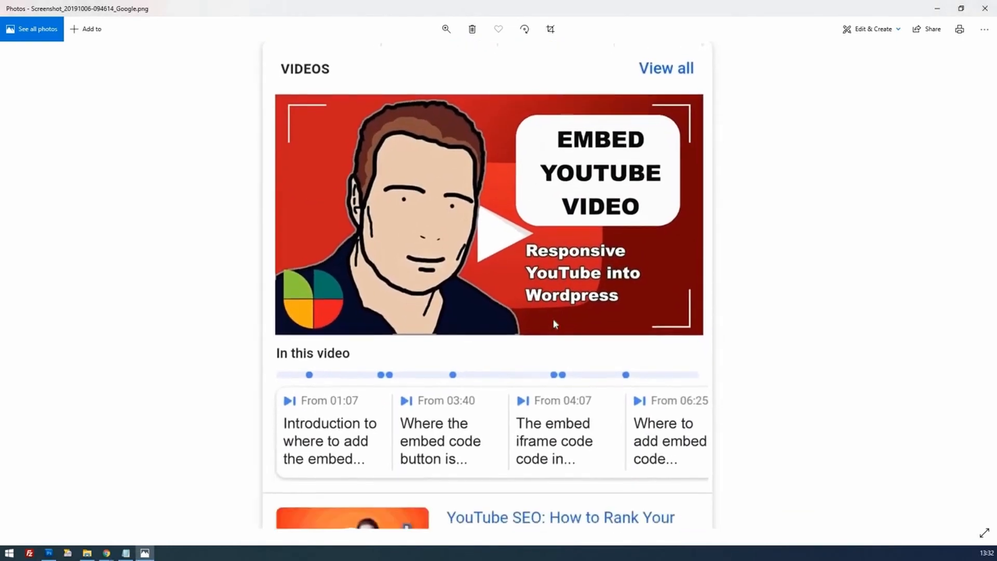
mouse_move(543, 331)
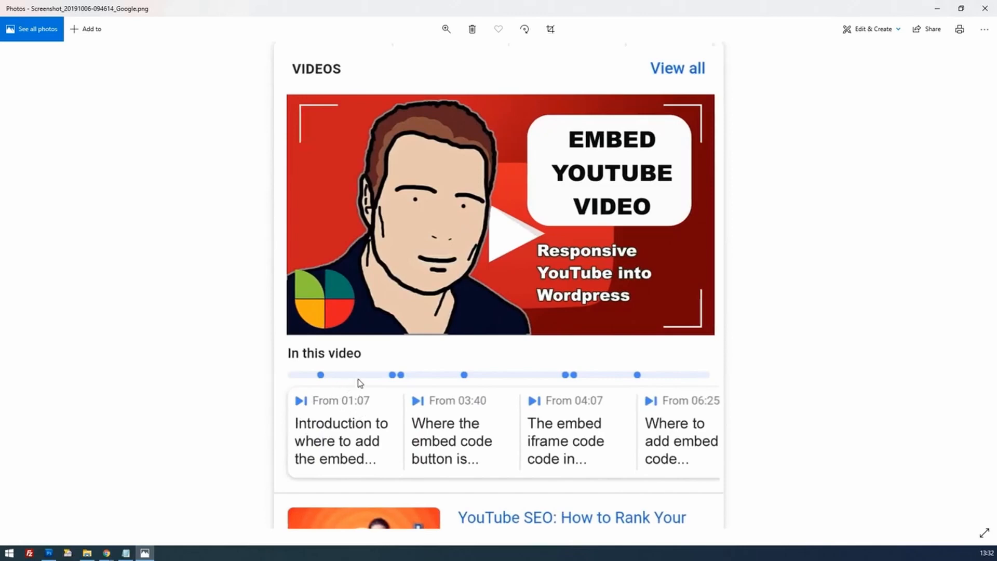
mouse_move(545, 414)
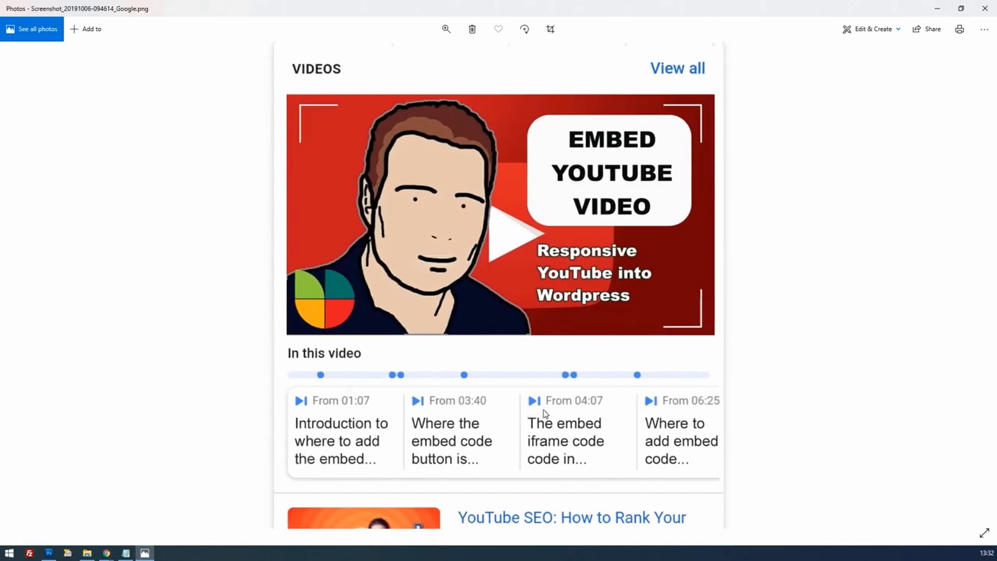
mouse_move(514, 429)
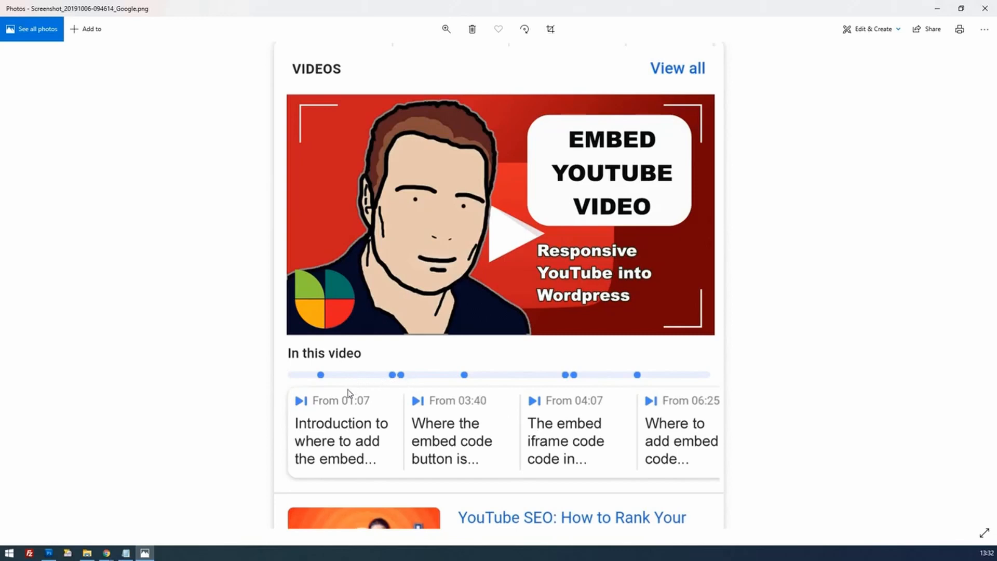
mouse_move(560, 403)
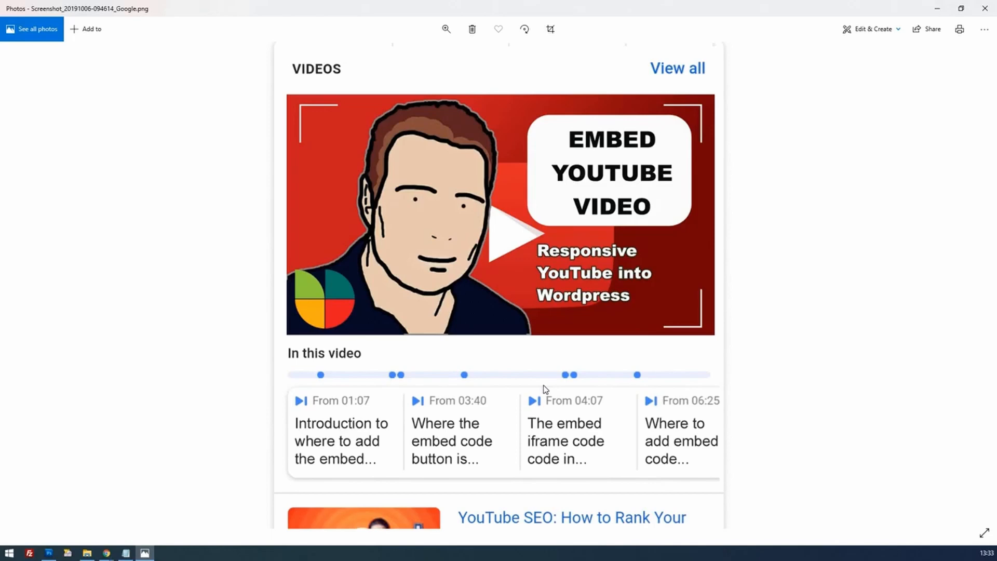
mouse_move(522, 379)
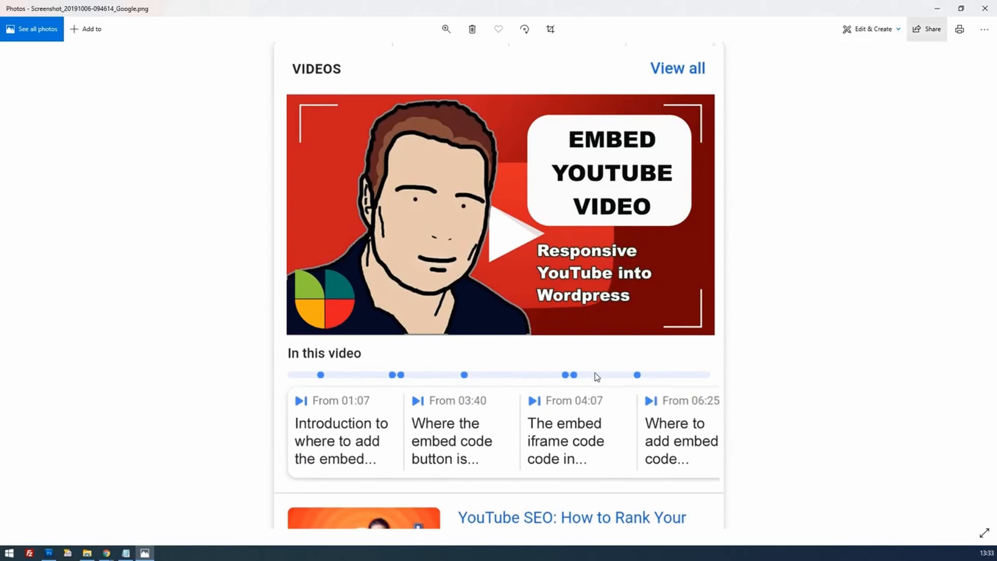
mouse_move(939, 12)
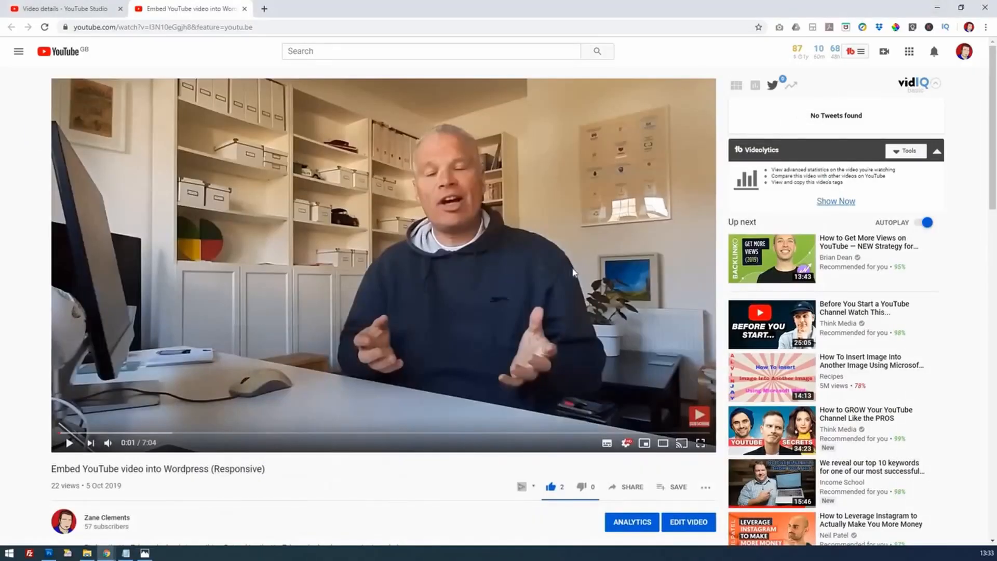
Step: Open this video's details editor in YouTube Studio
click(687, 521)
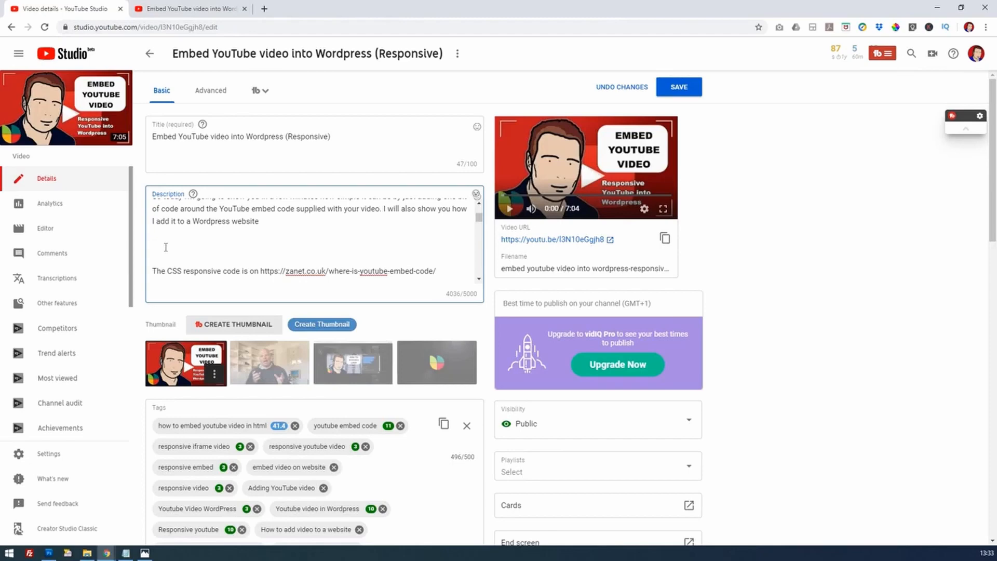
Step: Write 'Timestamps below to guide you through the video.' with 1:05, 1:52, 2:19 lines, then open the video's short link
click(153, 246)
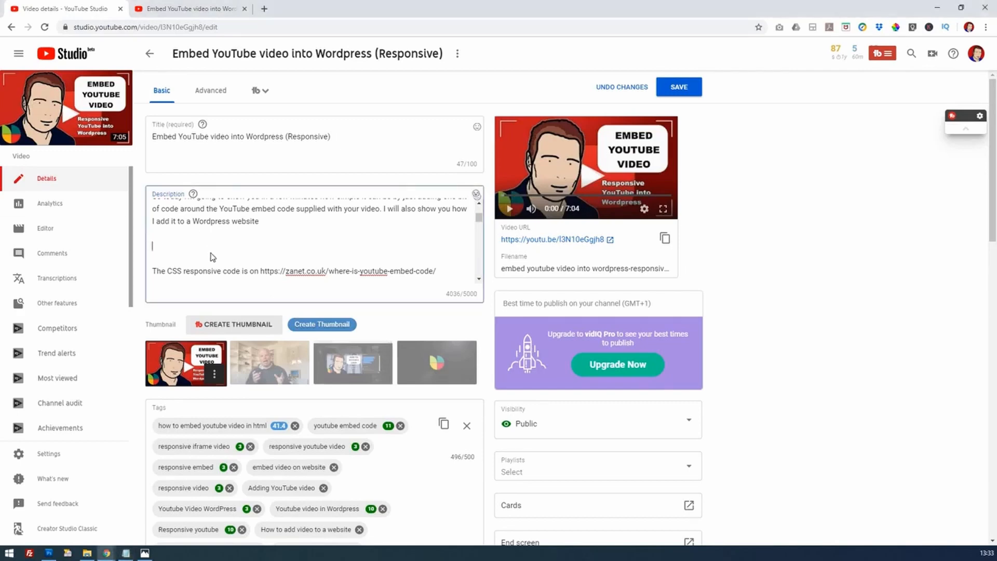
text(Timestamps below to guide you through the video.)
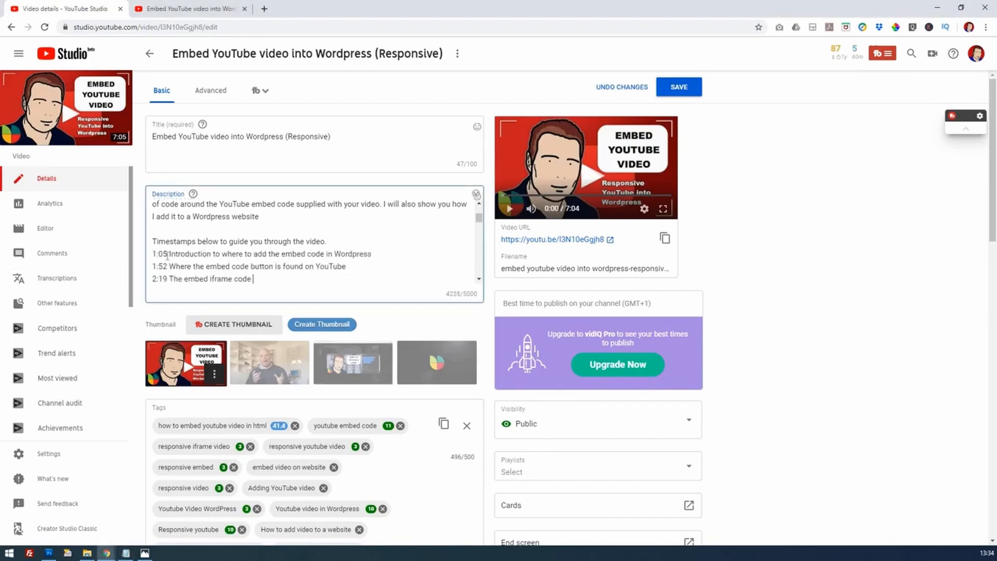
double_click(160, 254)
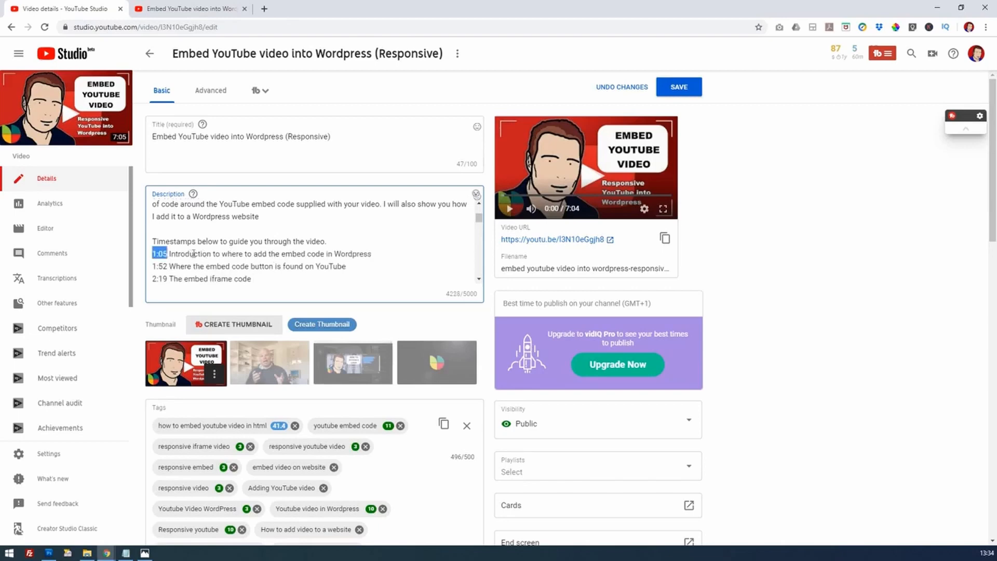
click(191, 255)
text(5)
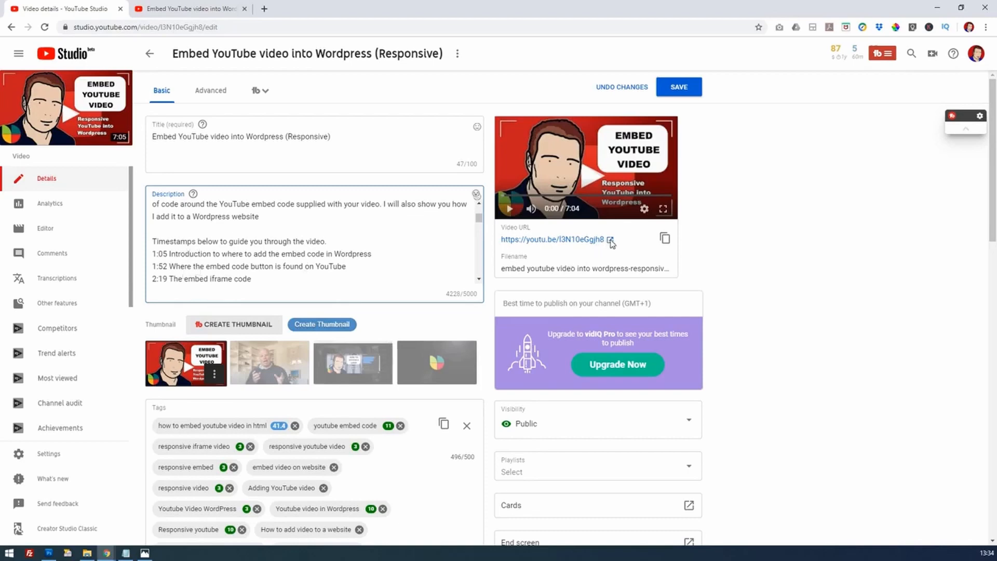
click(610, 238)
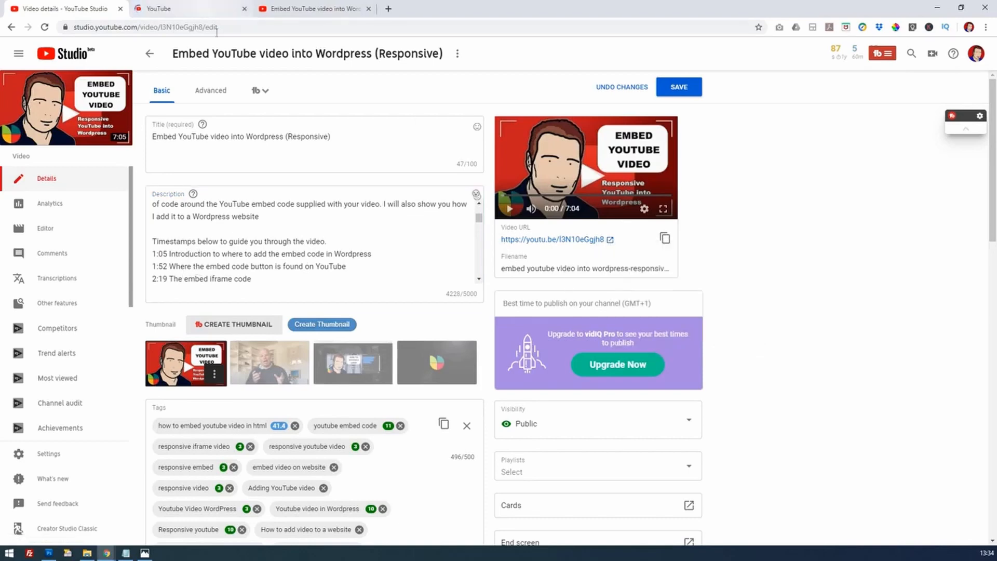
Step: Pause the video at about 2:11 in the new watch tab and return to the Studio editor
click(185, 8)
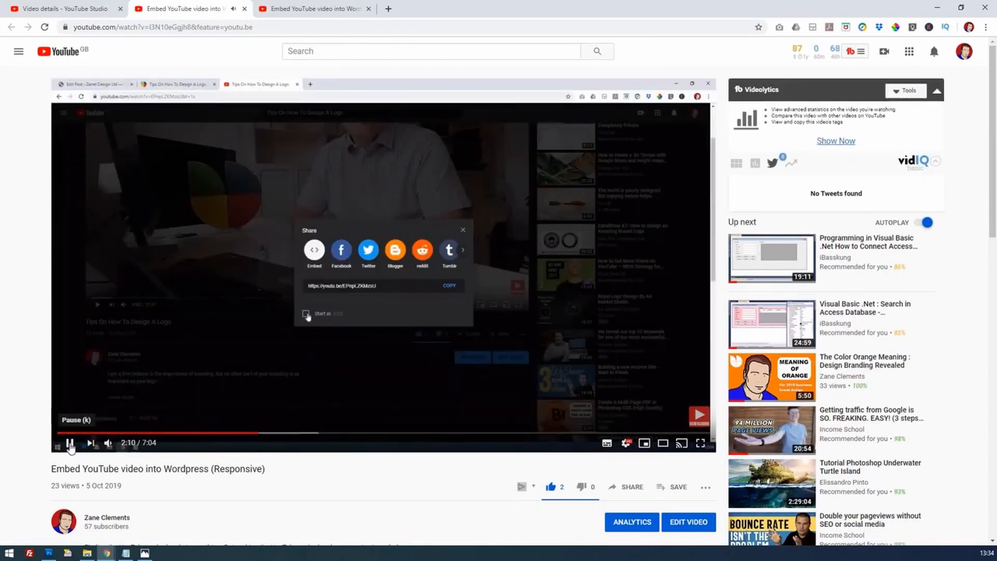
click(69, 442)
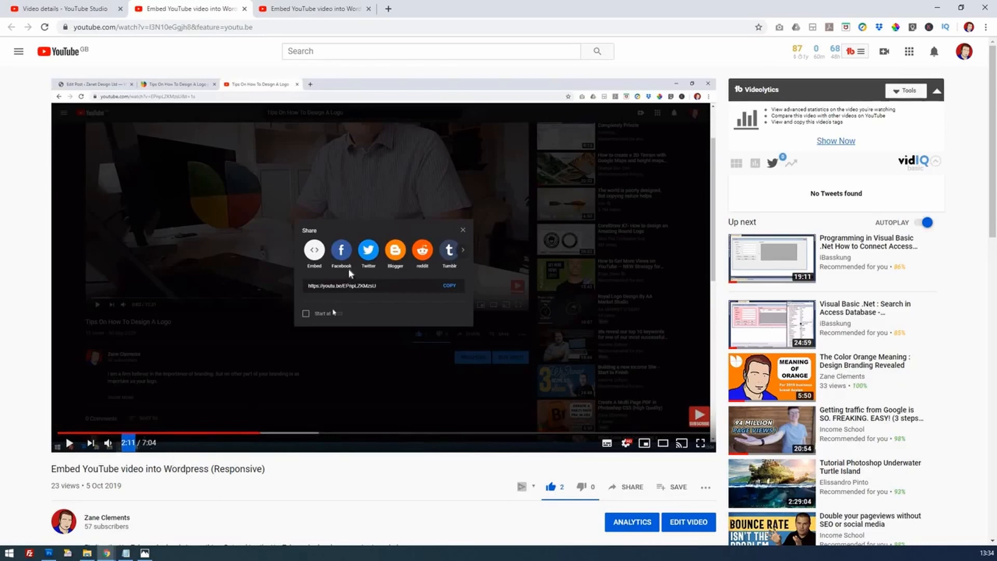
mouse_move(330, 331)
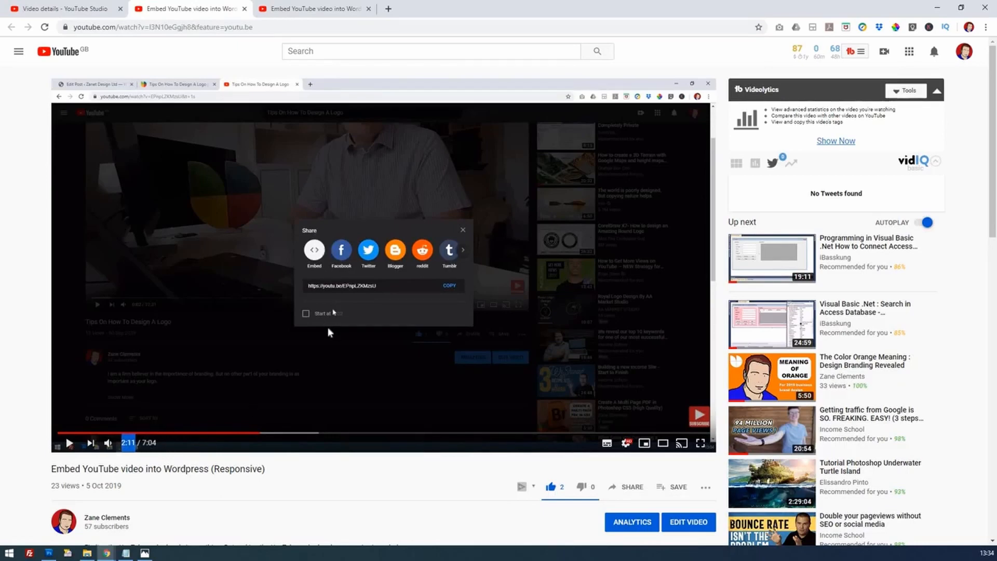
mouse_move(88, 13)
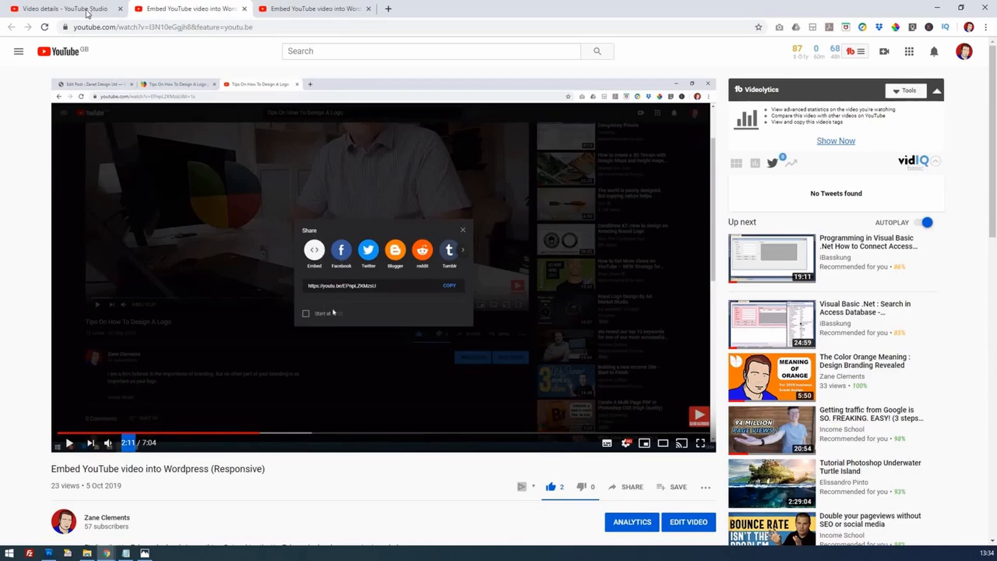
click(60, 8)
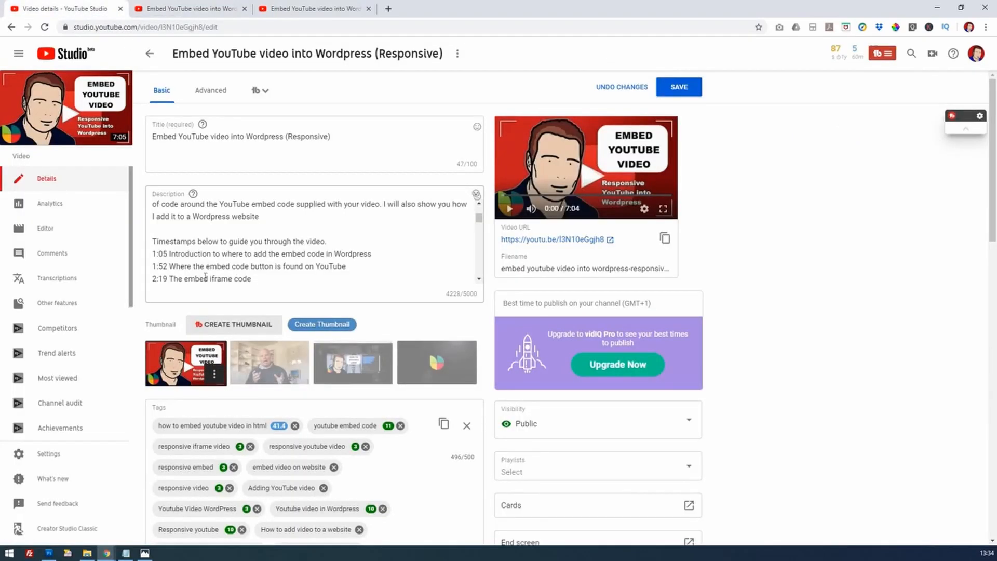
Step: Add the remaining timestamp lines including 3:42 and 4:01 through 5:40 to the description
click(312, 248)
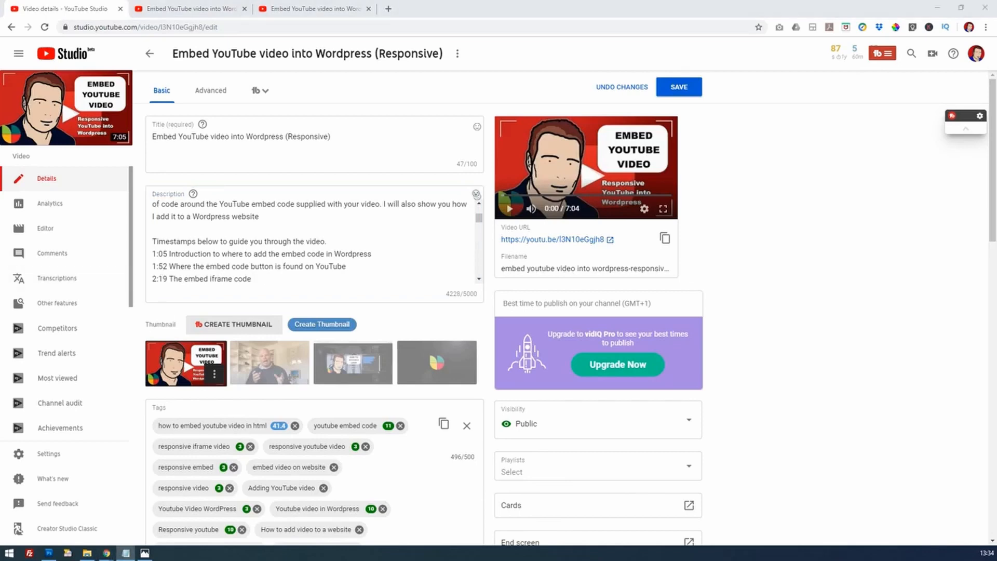
click(254, 278)
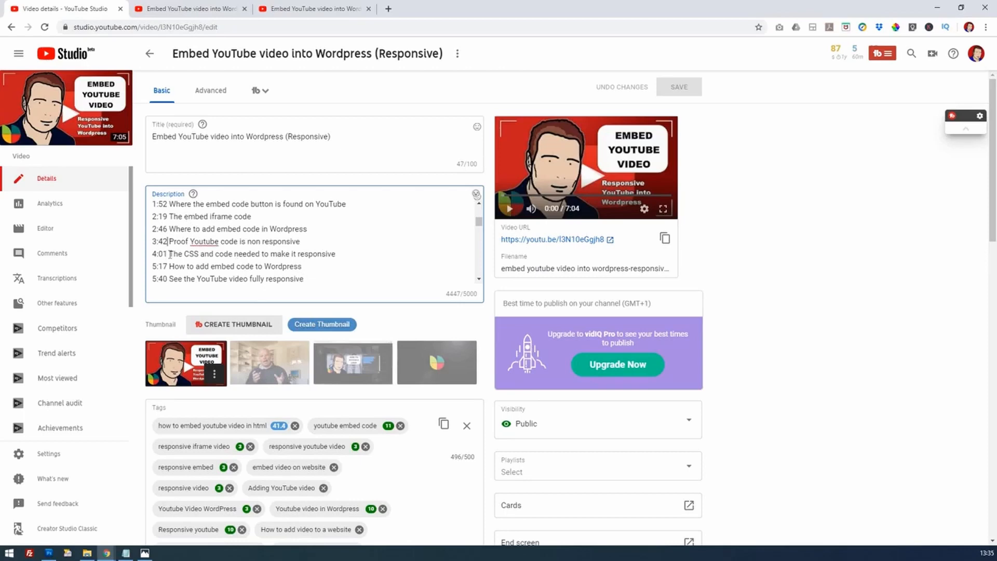
double_click(160, 253)
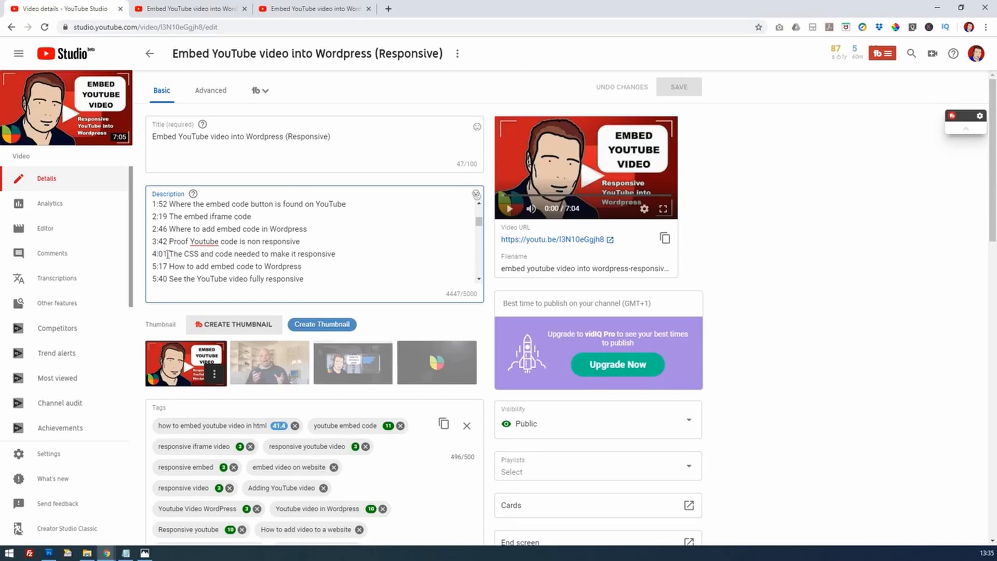
double_click(156, 254)
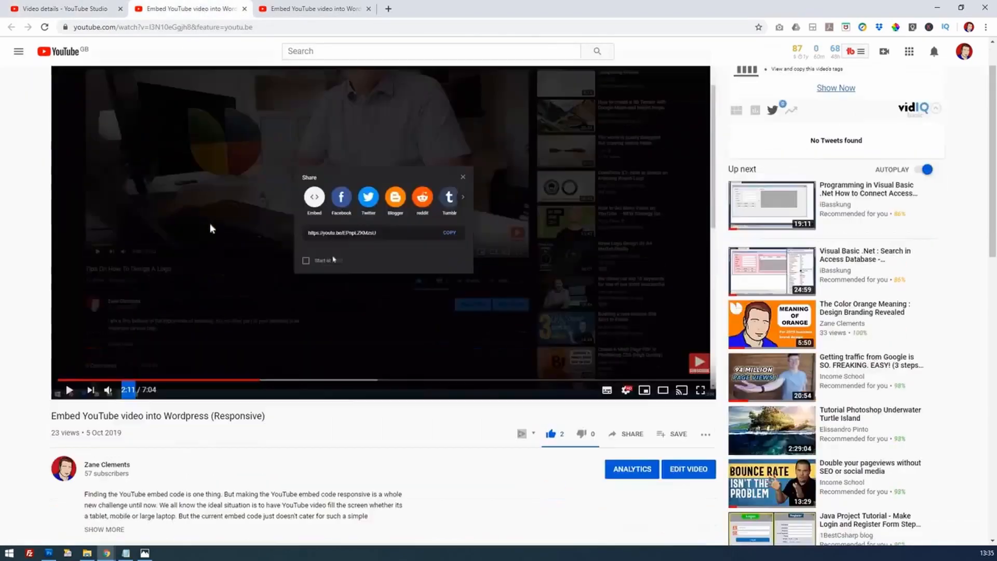
Step: Expand the watch-page description and select its clickable chapter timestamp list
click(463, 176)
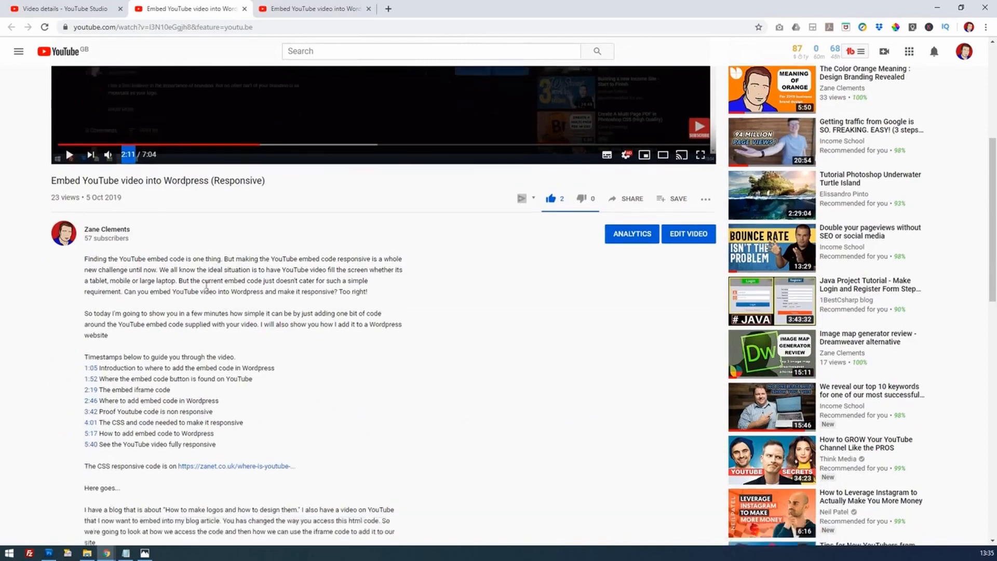
scroll(down, 3)
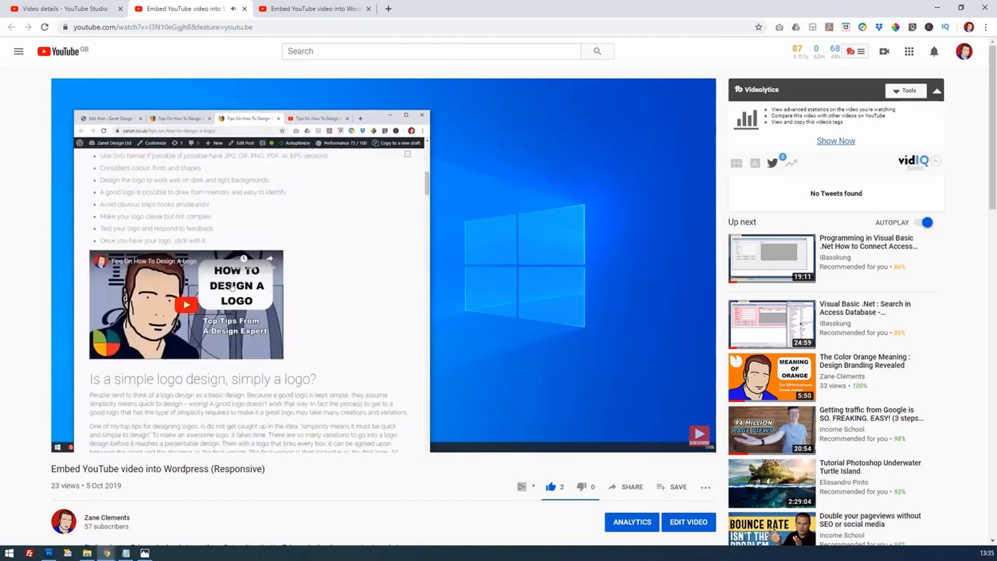
mouse_move(152, 293)
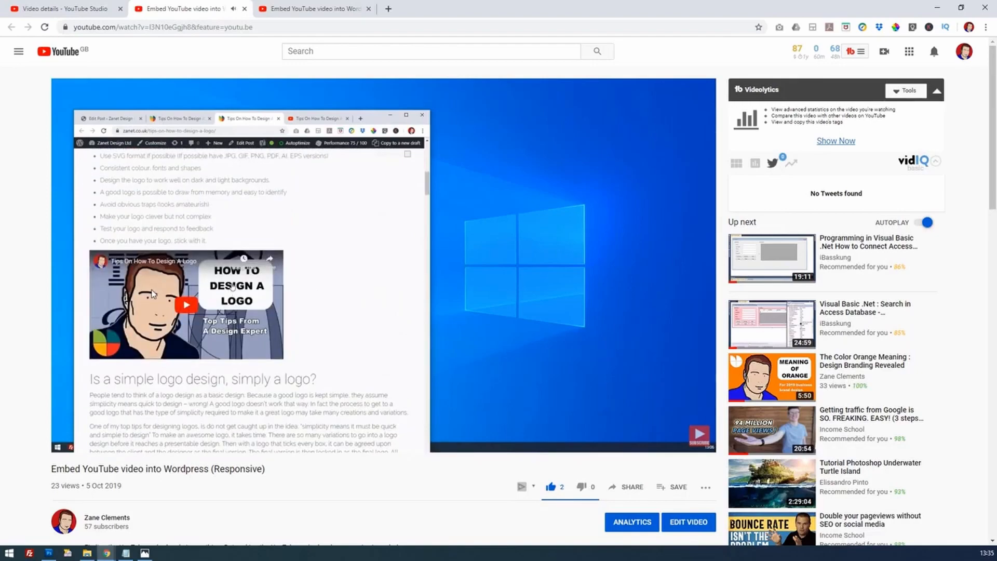
scroll(down, 3)
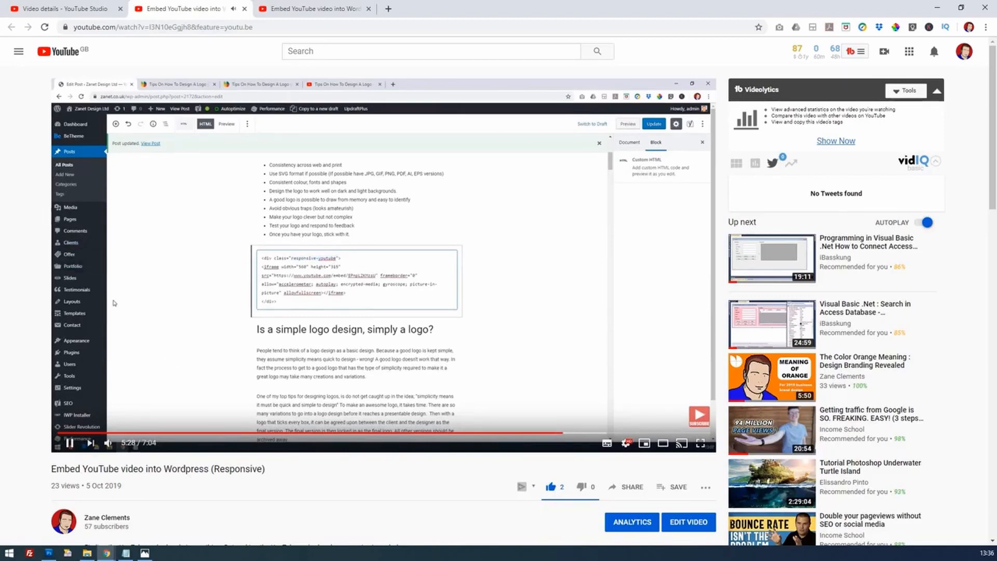
scroll(down, 3)
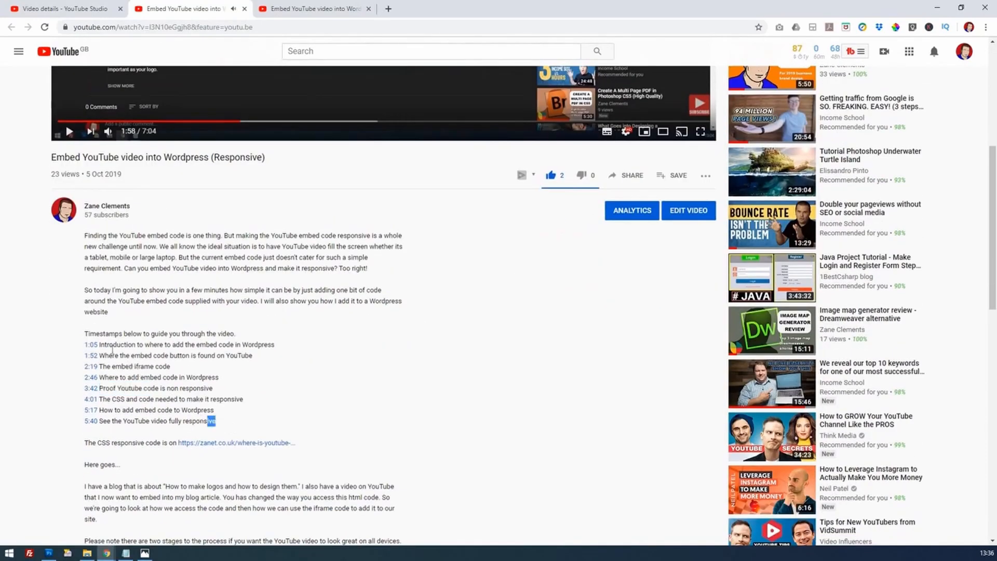
drag(84, 334, 216, 421)
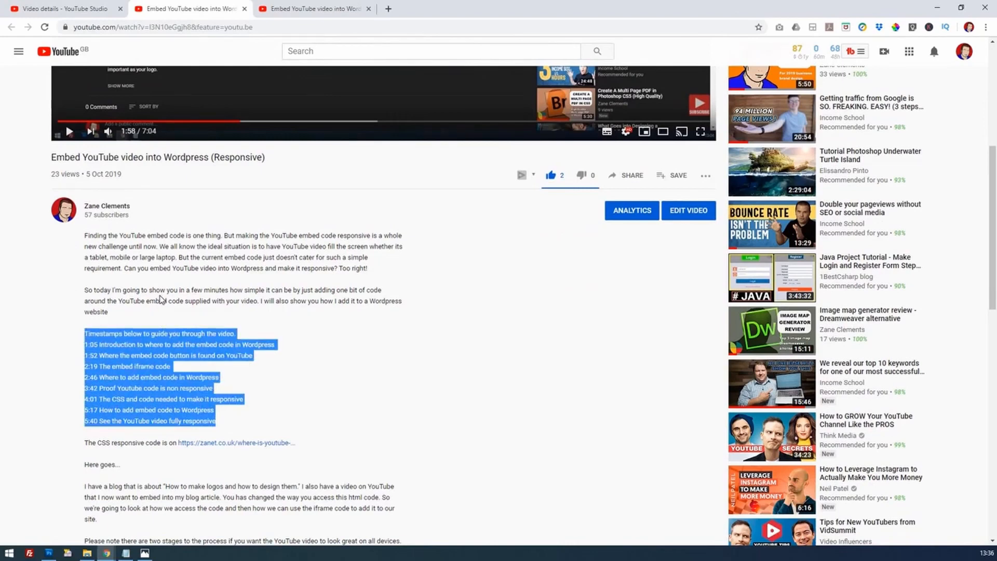
click(191, 333)
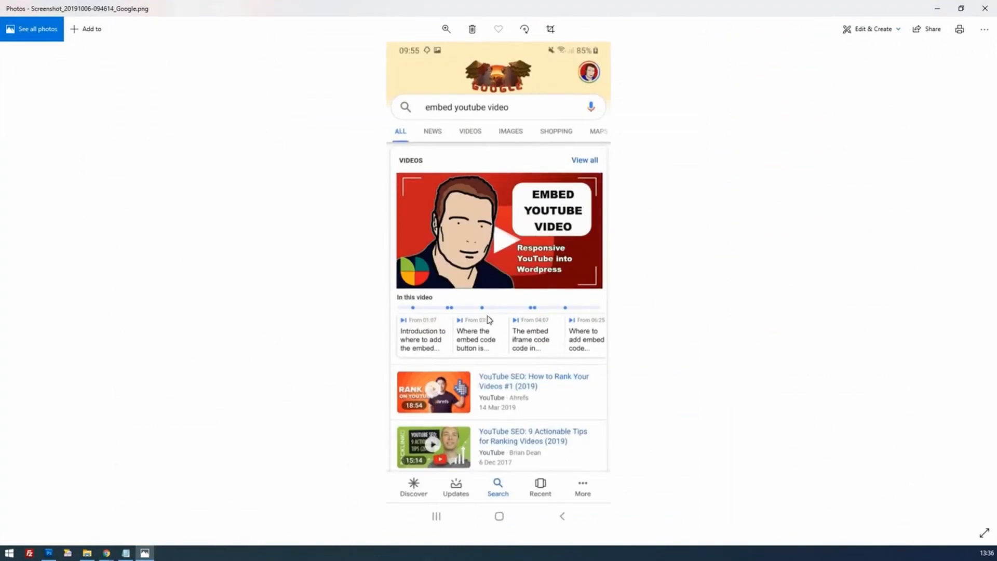
mouse_move(474, 96)
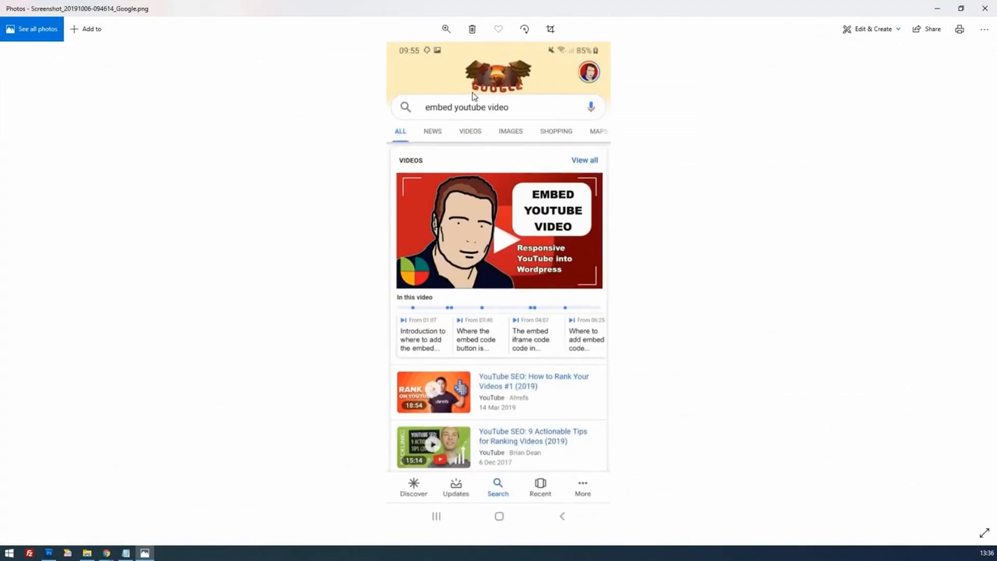
mouse_move(482, 114)
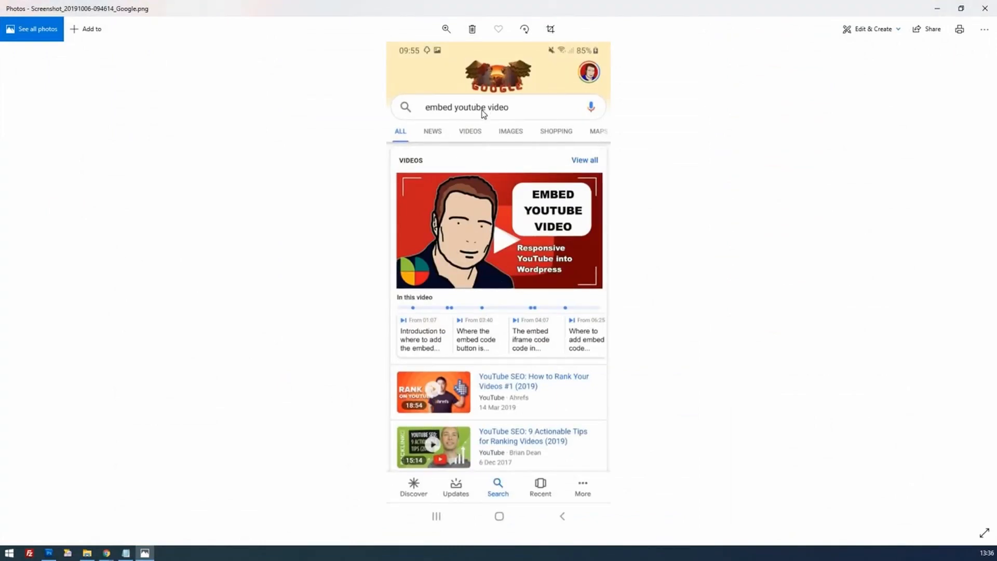
mouse_move(420, 145)
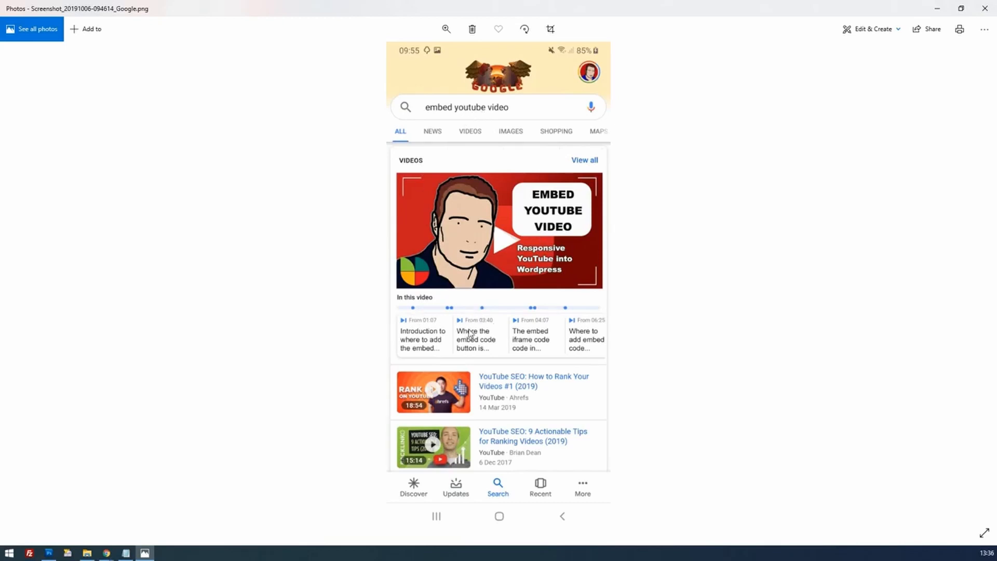
mouse_move(483, 328)
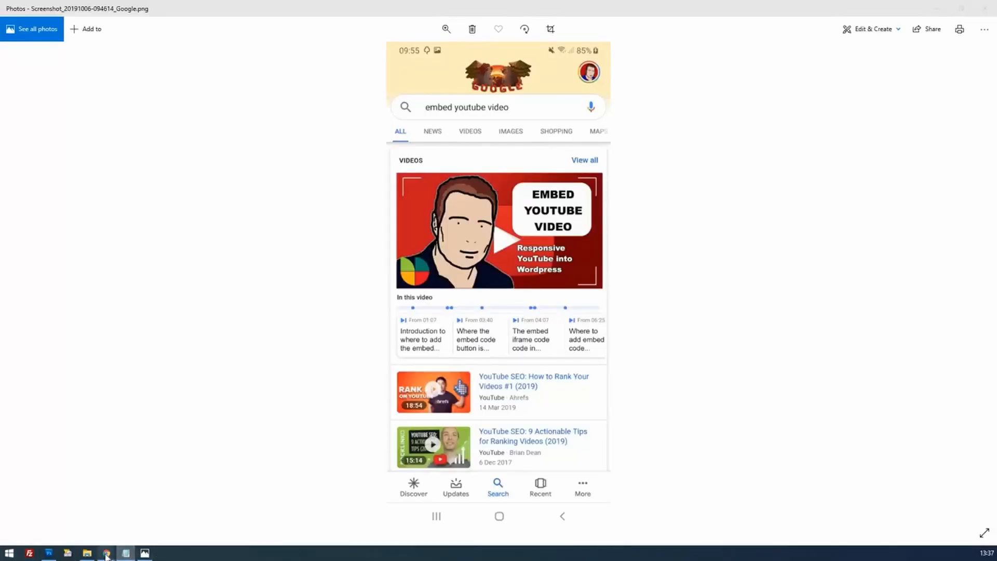
click(107, 552)
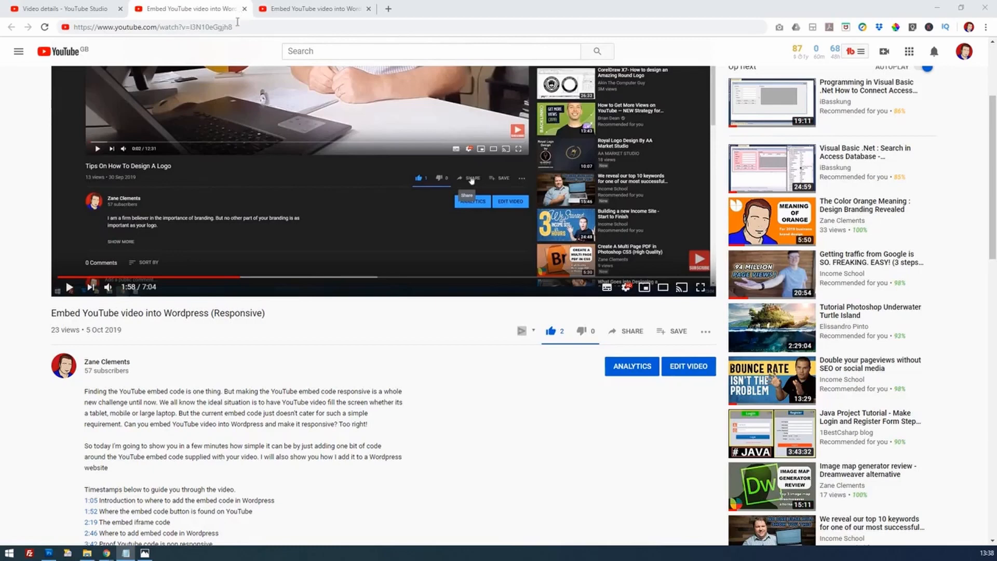
Step: Edit the watch URL to append a &t=1m8s start time
right_click(153, 27)
text(&t=1m8s)
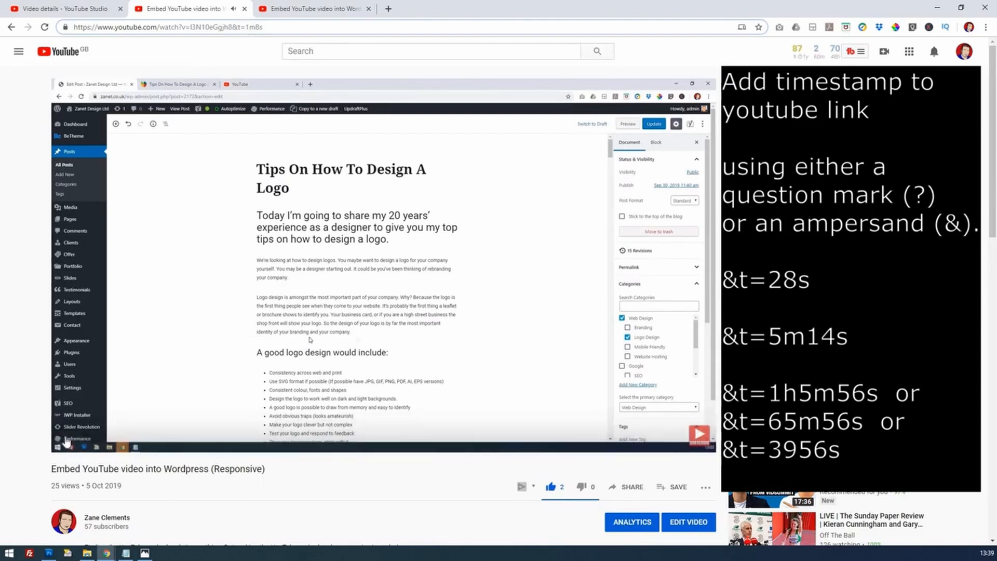
Step: Change the URL's t parameter to 1h1m8s and reload the video
click(214, 27)
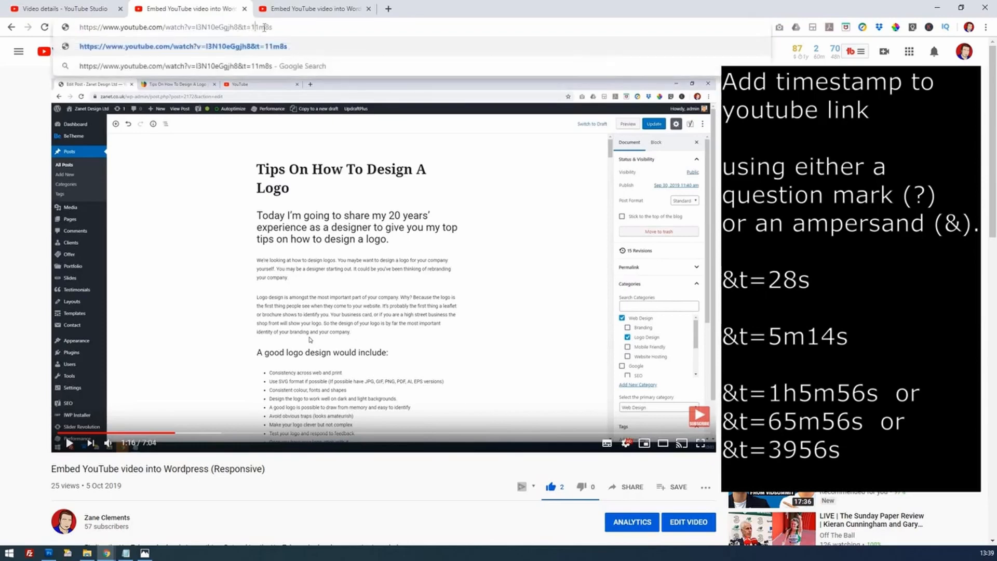
text(1h1m8s)
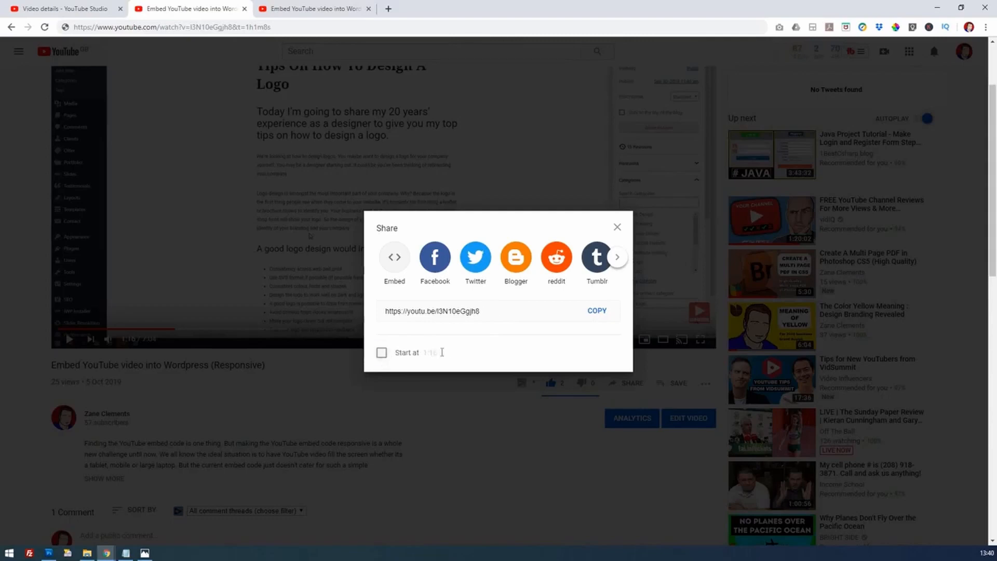
Step: Tick Start at in the Share dialog and set the share link's start time to 2:16
click(381, 352)
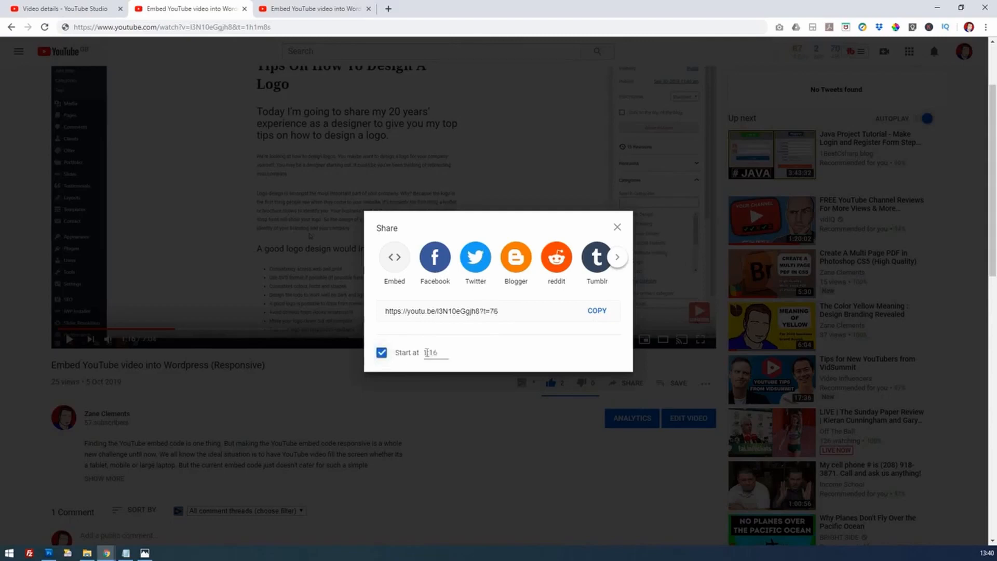
click(471, 311)
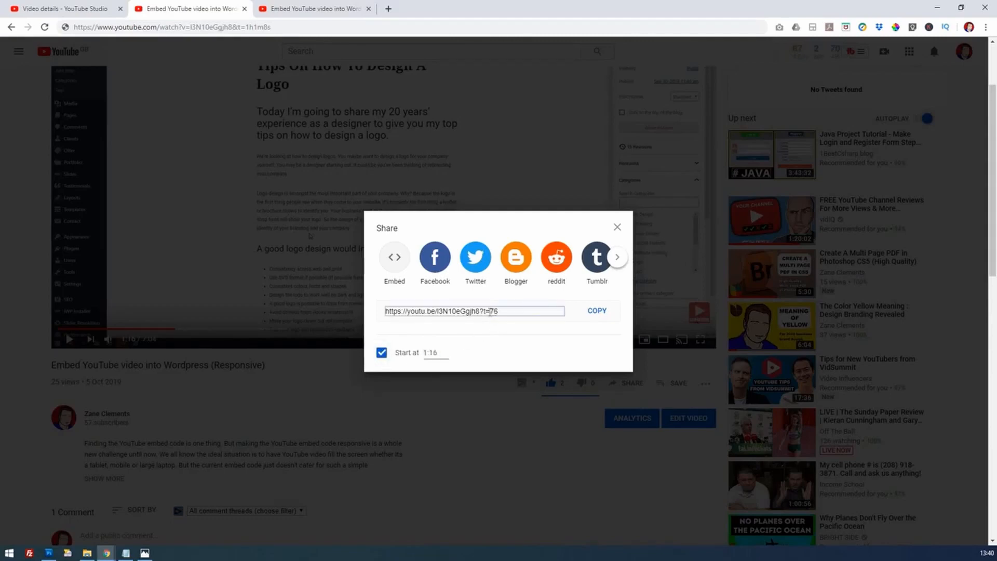
click(474, 310)
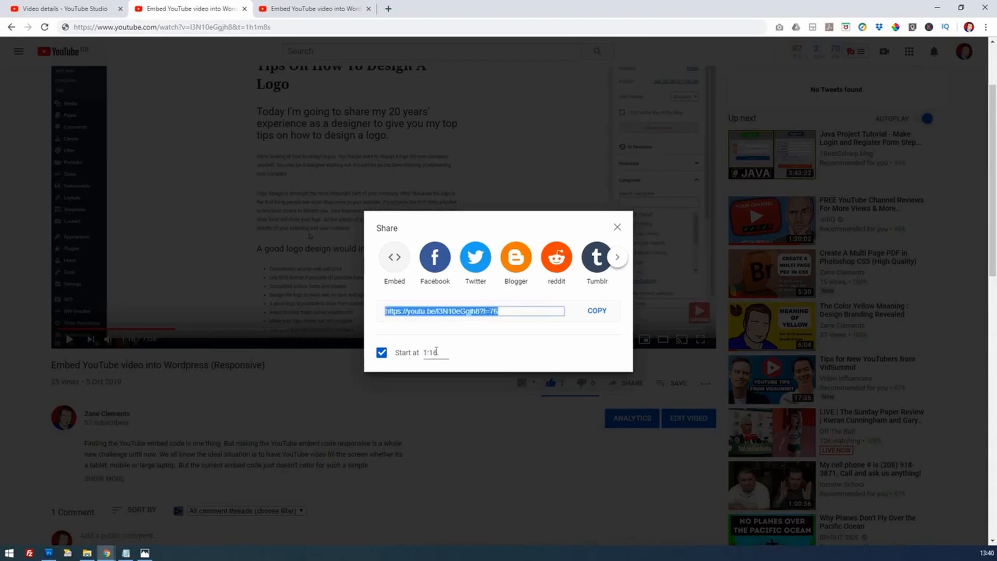
click(435, 352)
text(2)
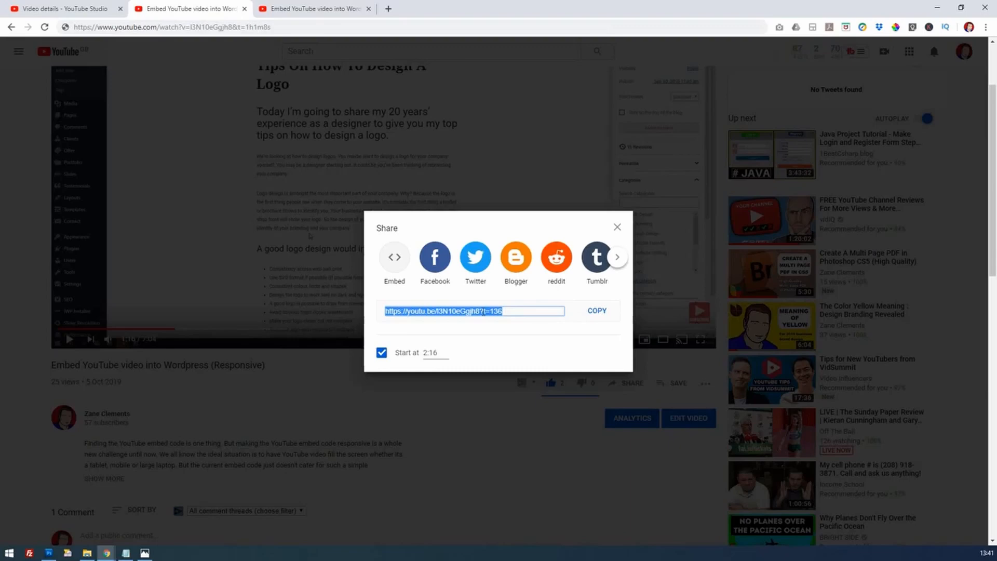
mouse_move(395, 258)
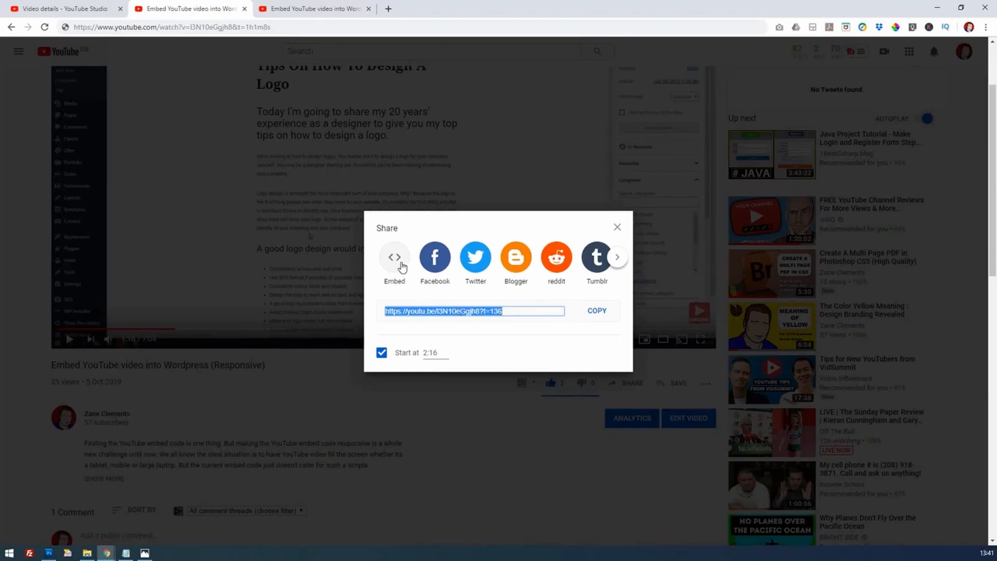
Step: Generate embed code starting at 1:16 (start=76), select it, and close the sharing window
click(395, 261)
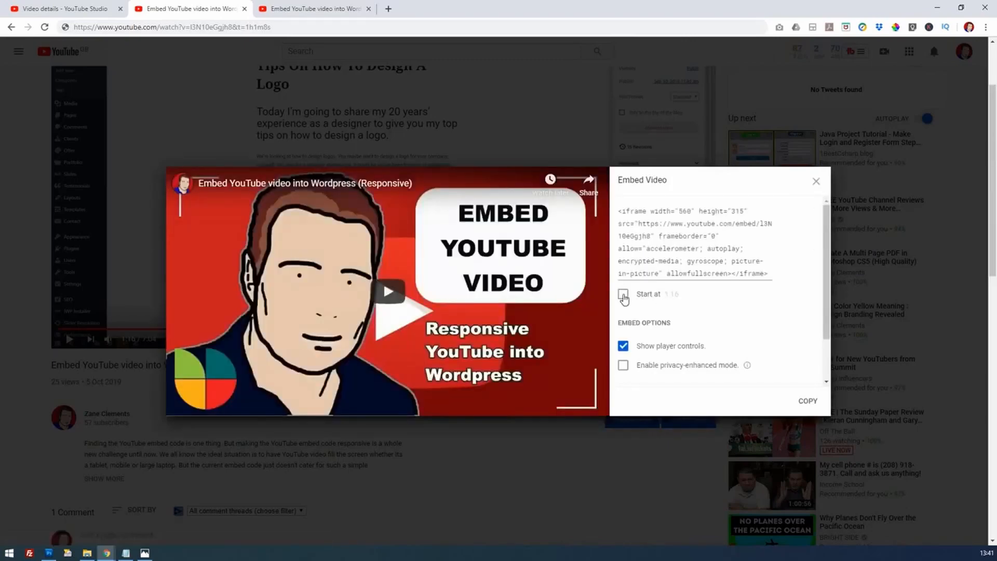
click(623, 294)
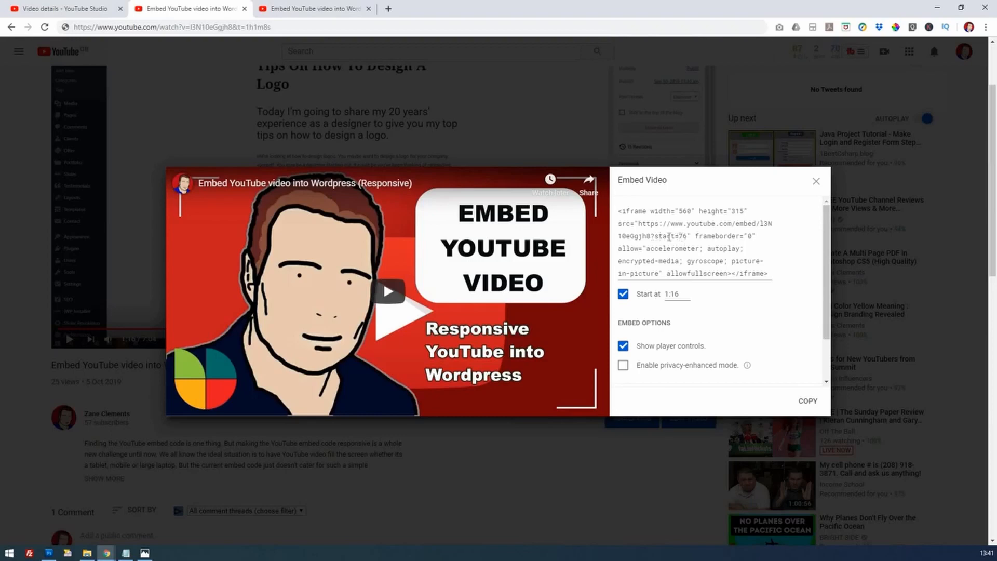
triple_click(693, 242)
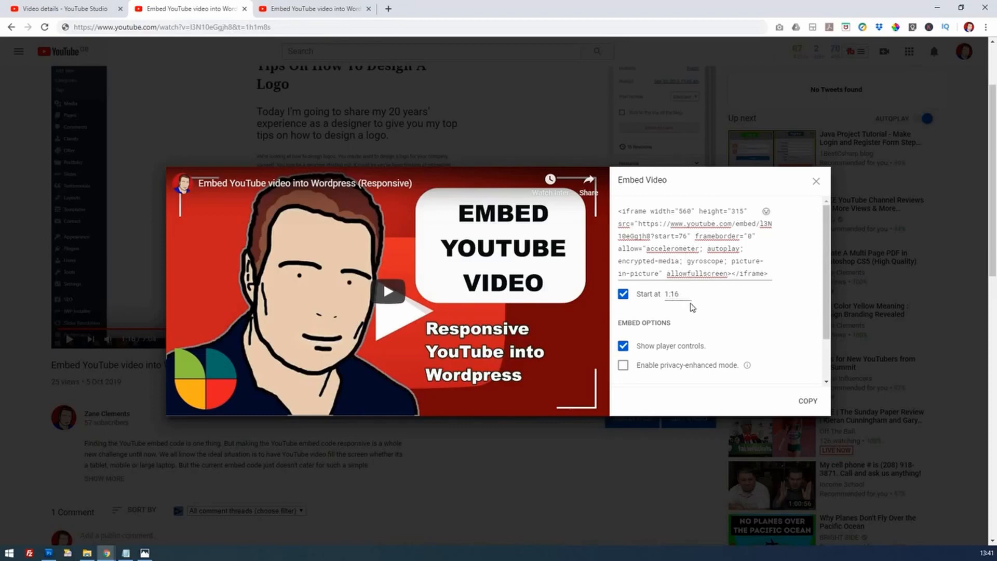
mouse_move(693, 312)
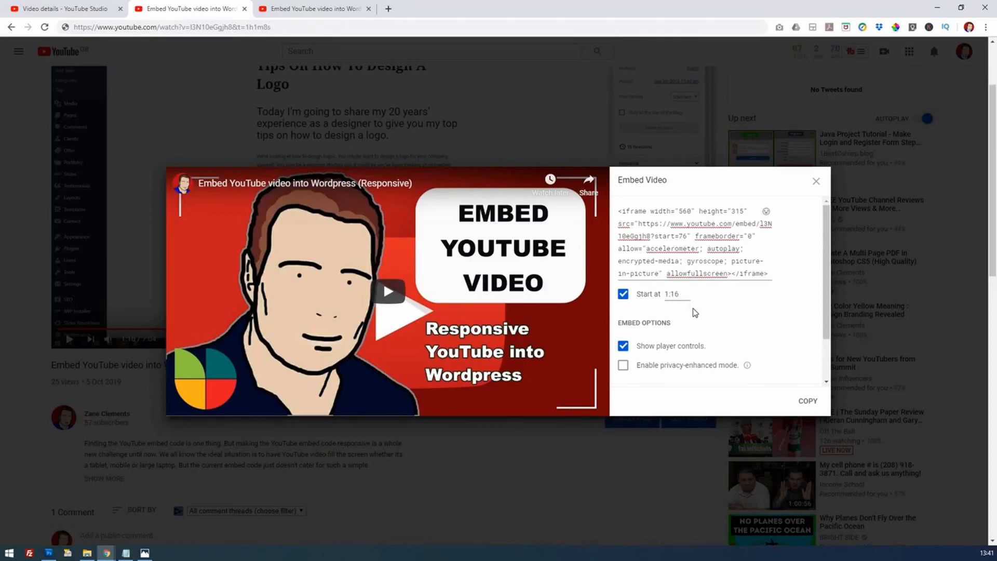
click(816, 180)
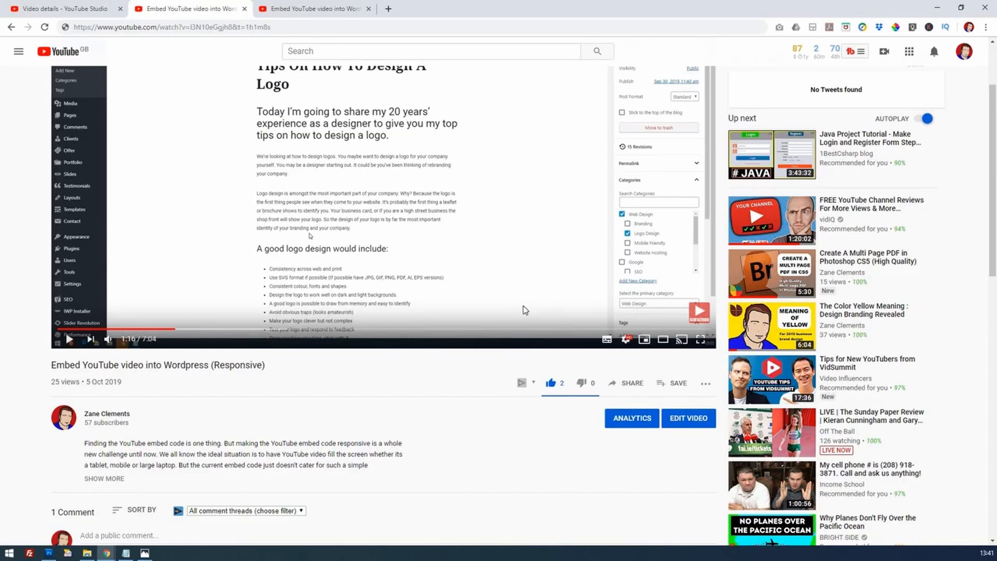
mouse_move(486, 316)
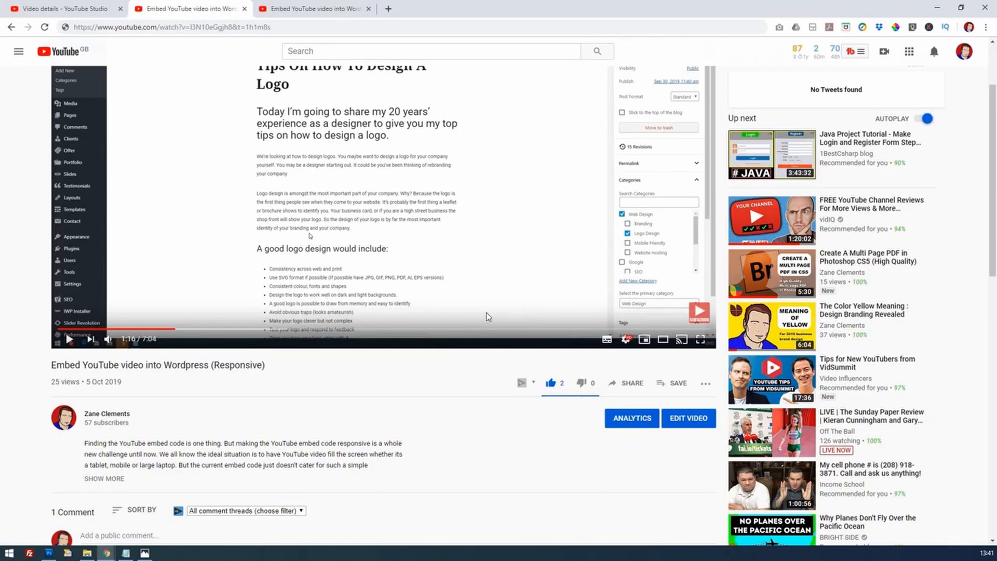
mouse_move(18, 276)
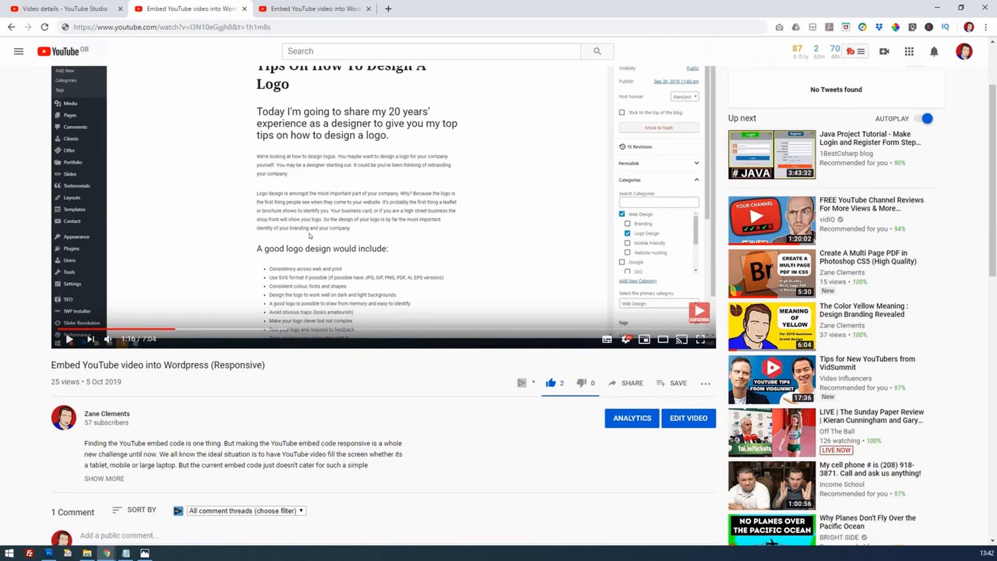
Step: Draft the comment 'check out the 2nd benefit in my video 2:30' and select its 2:30 timestamp
scroll(down, 3)
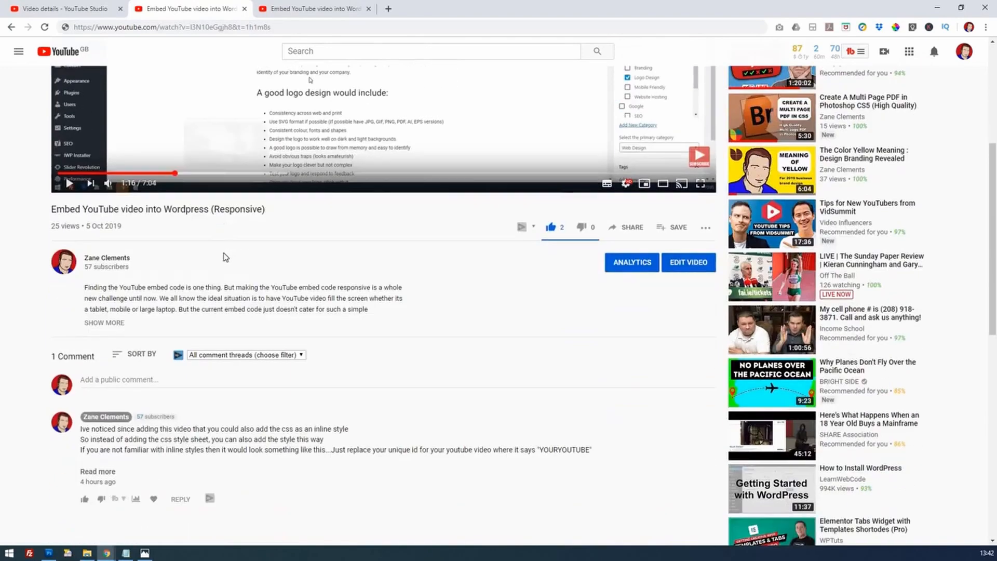
scroll(down, 3)
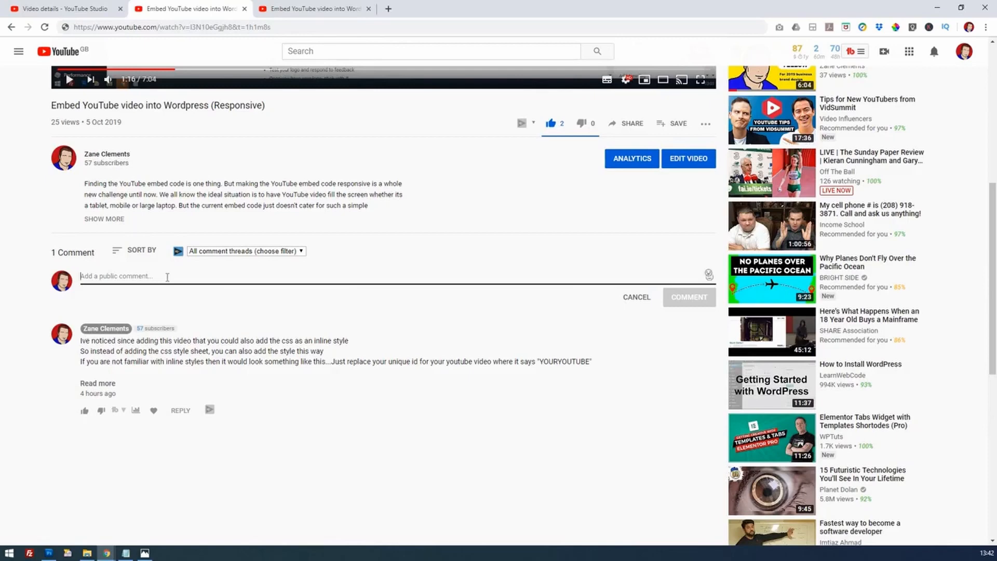
text(check c)
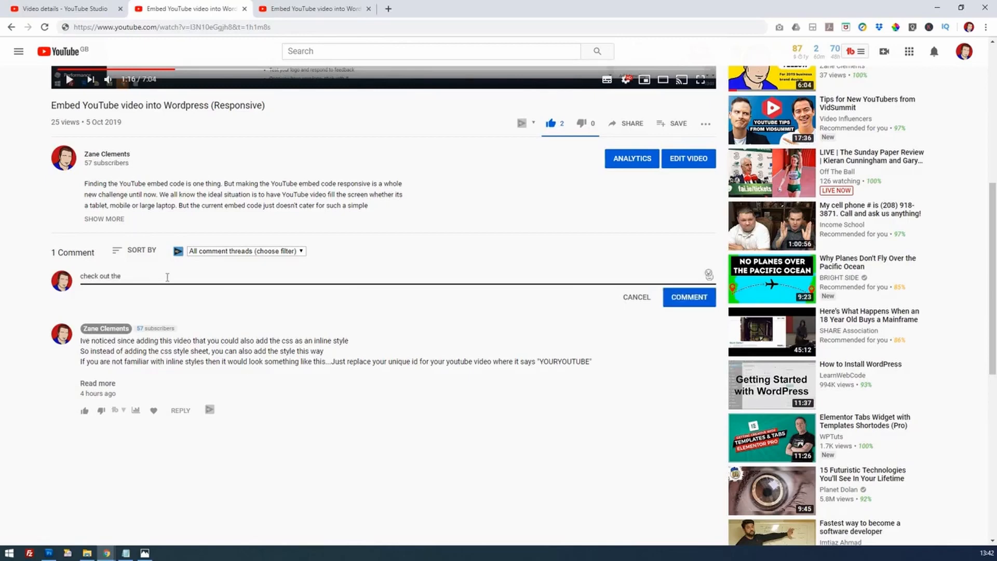
text(2nd)
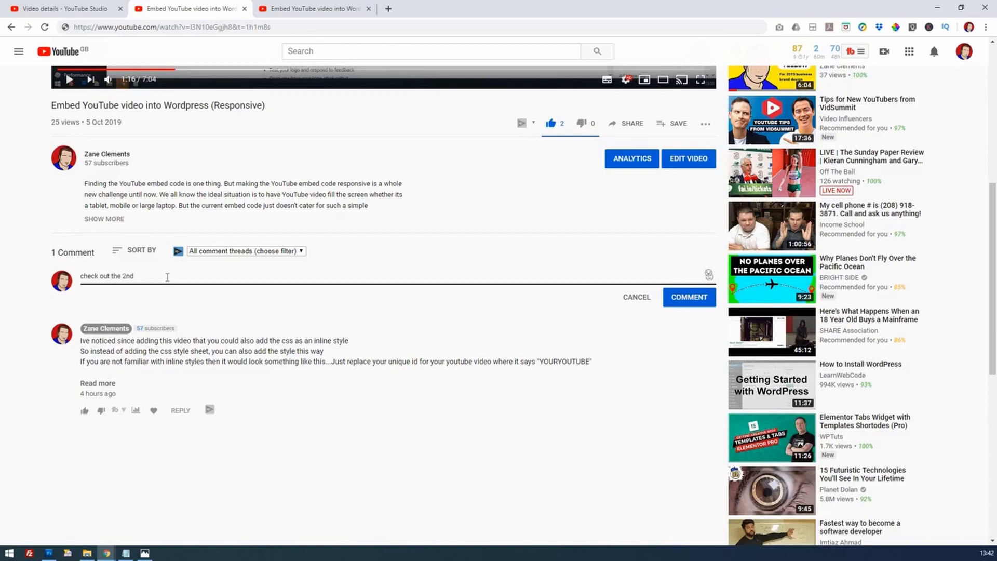
text(bene)
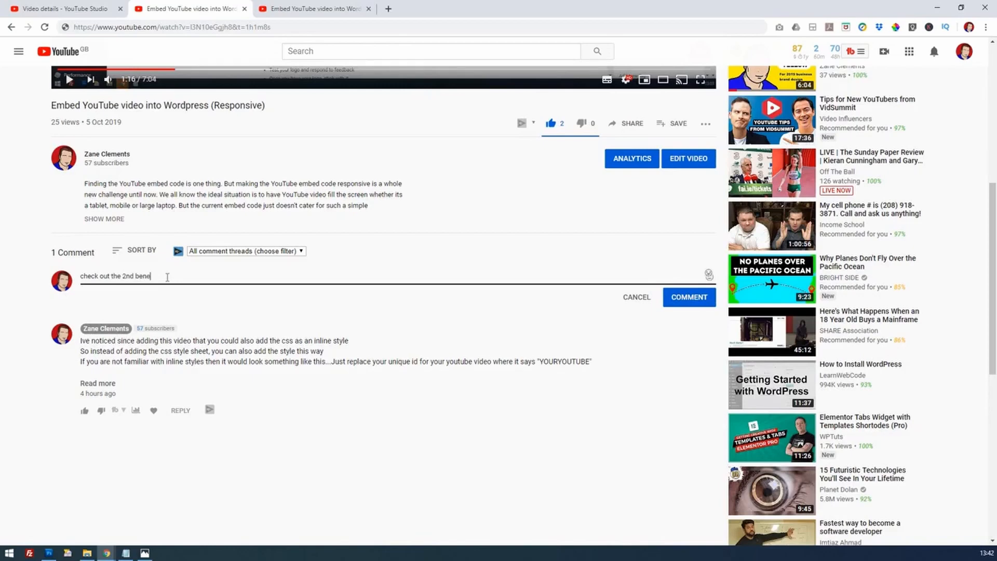
text(it in my)
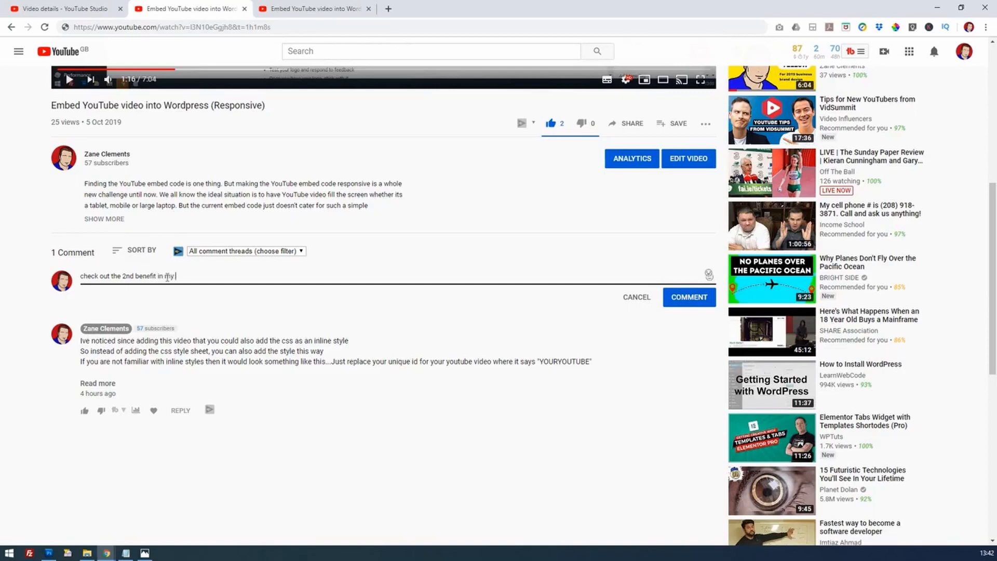
text(video)
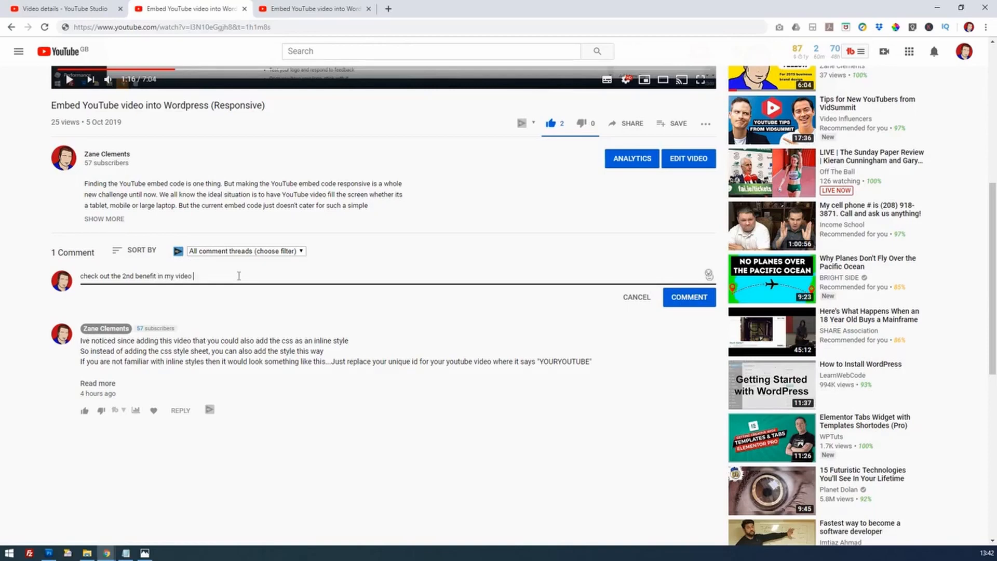
text(2)
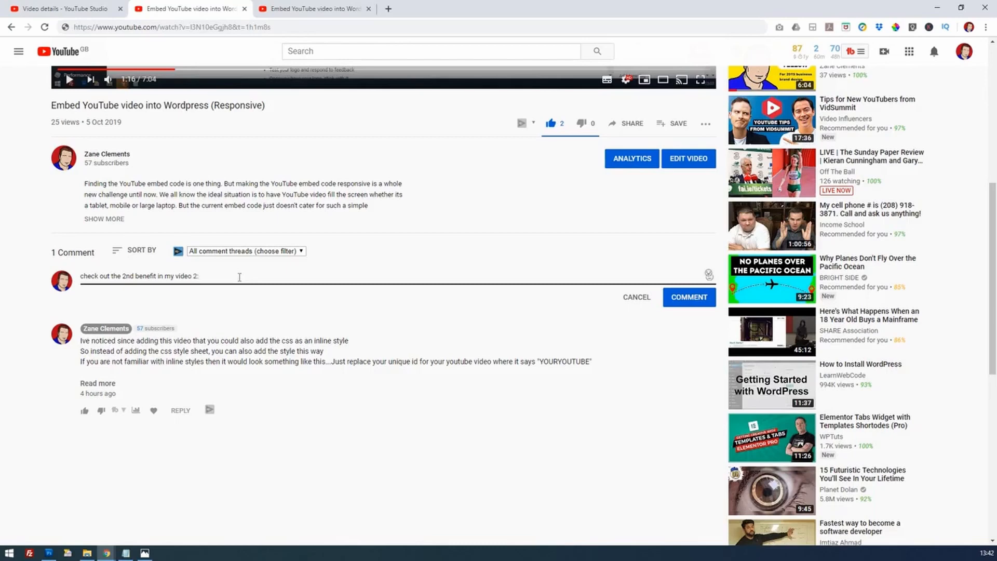
text(:30)
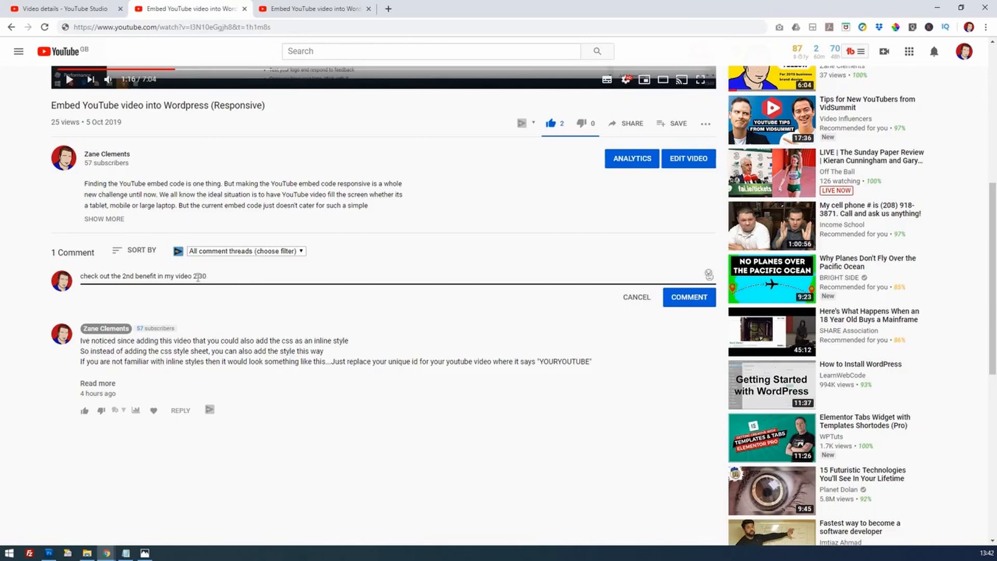
double_click(198, 276)
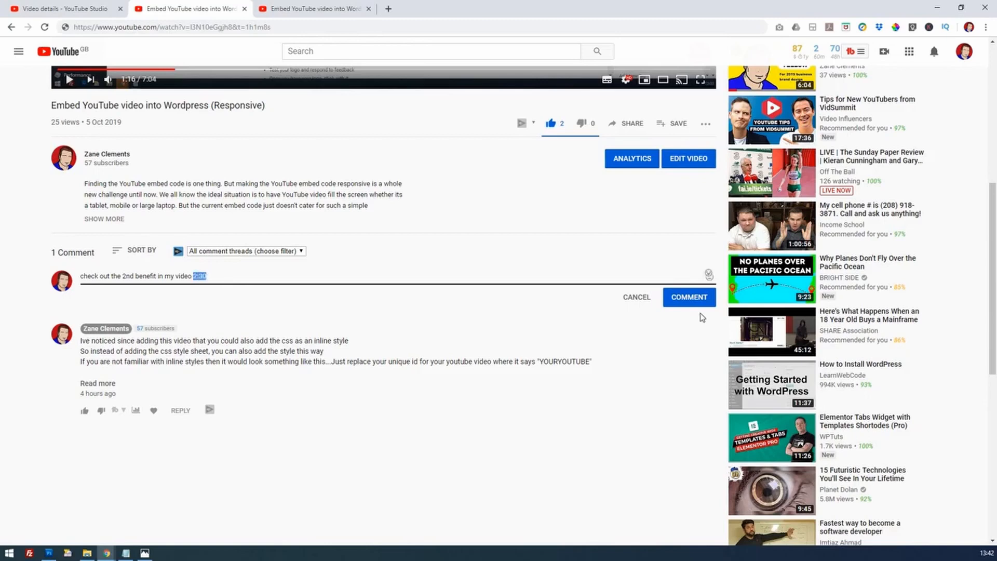
Step: Post the comment "check out the 2nd benefit in my video 2:30" and view its clickable 2:30 link
click(687, 297)
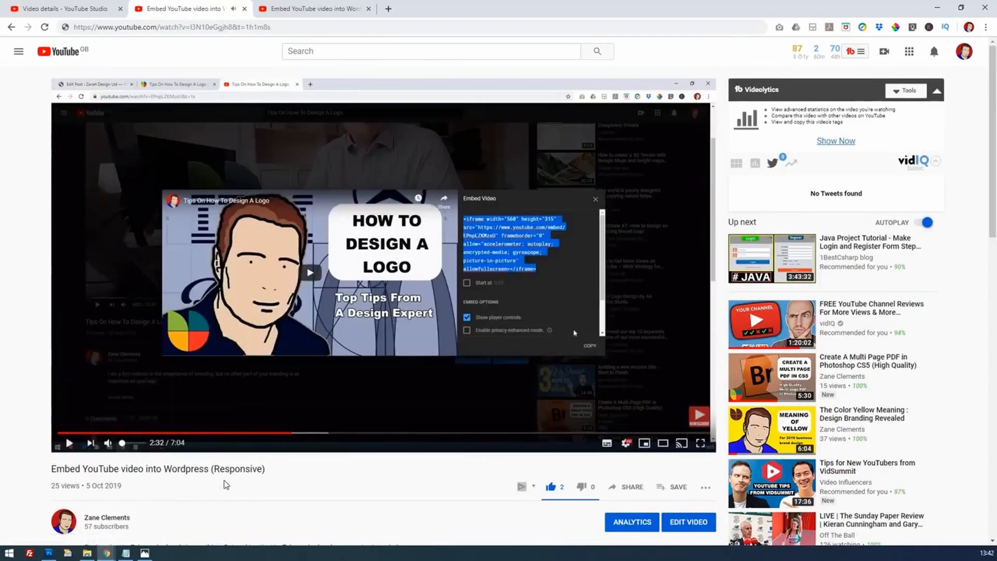
scroll(down, 3)
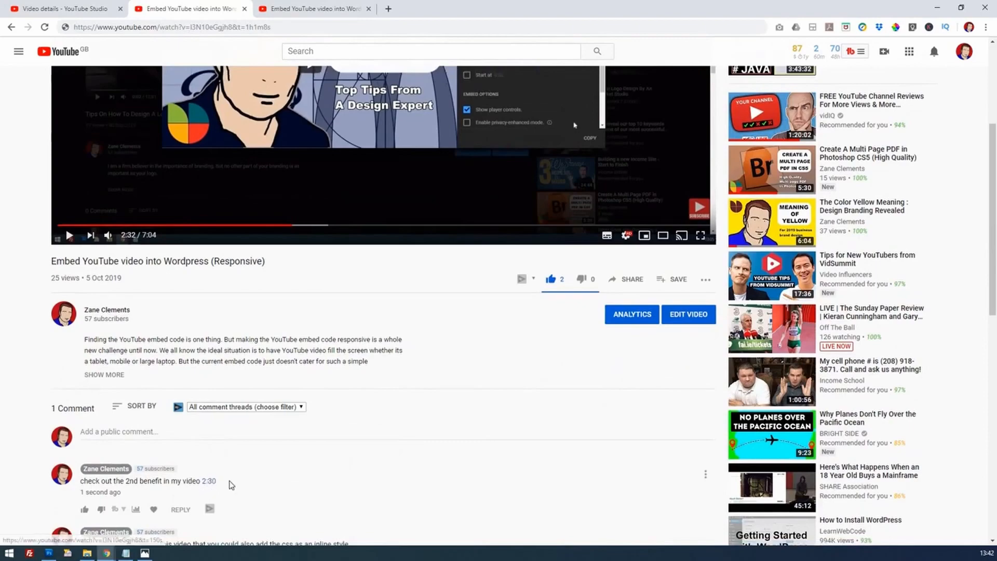
scroll(down, 3)
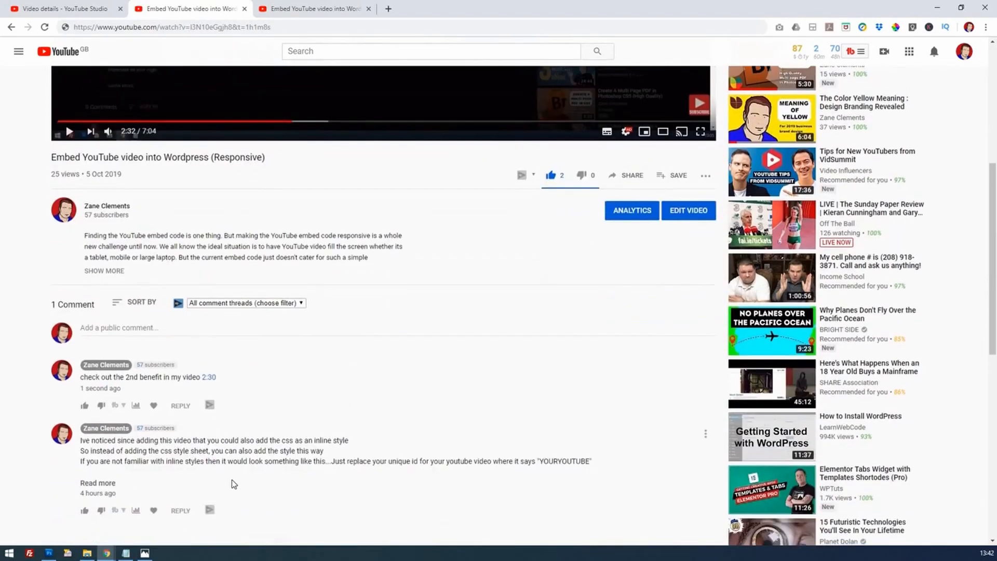